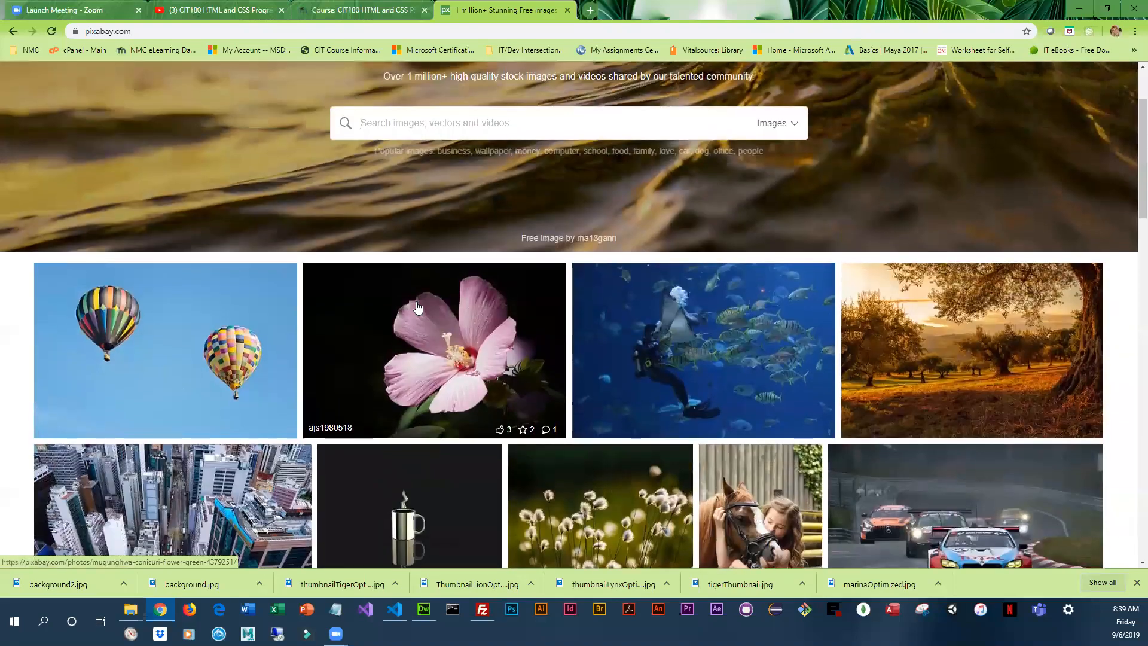
# Scroll the Pixabay page, then search for waterfall images.
pyautogui.scroll(3)
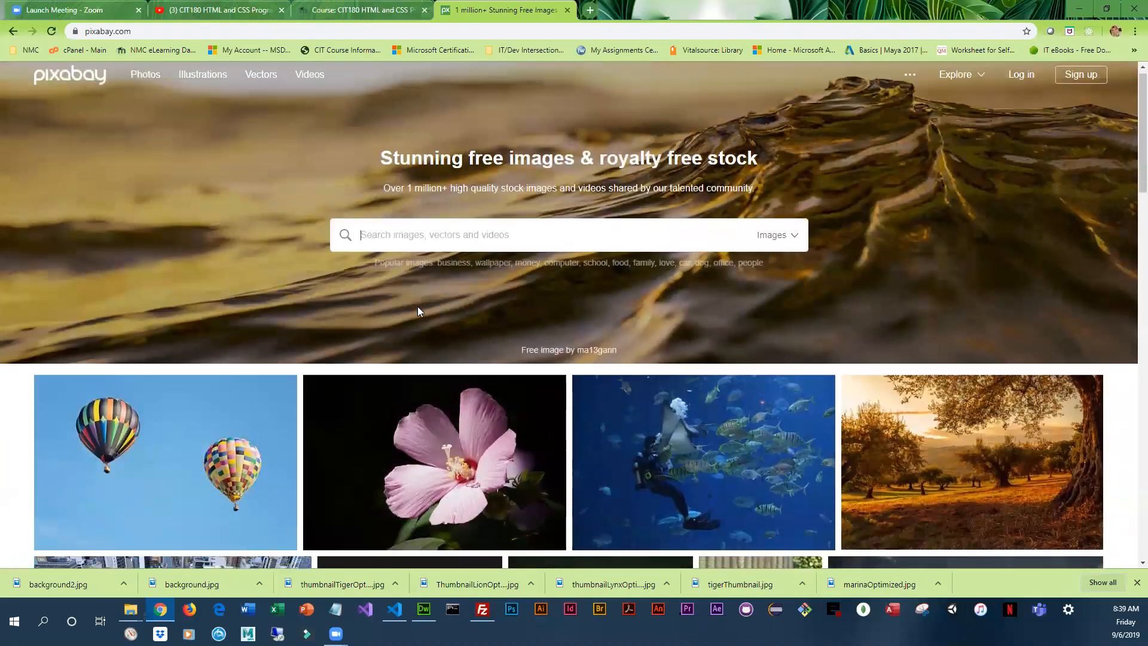
pyautogui.scroll(-3)
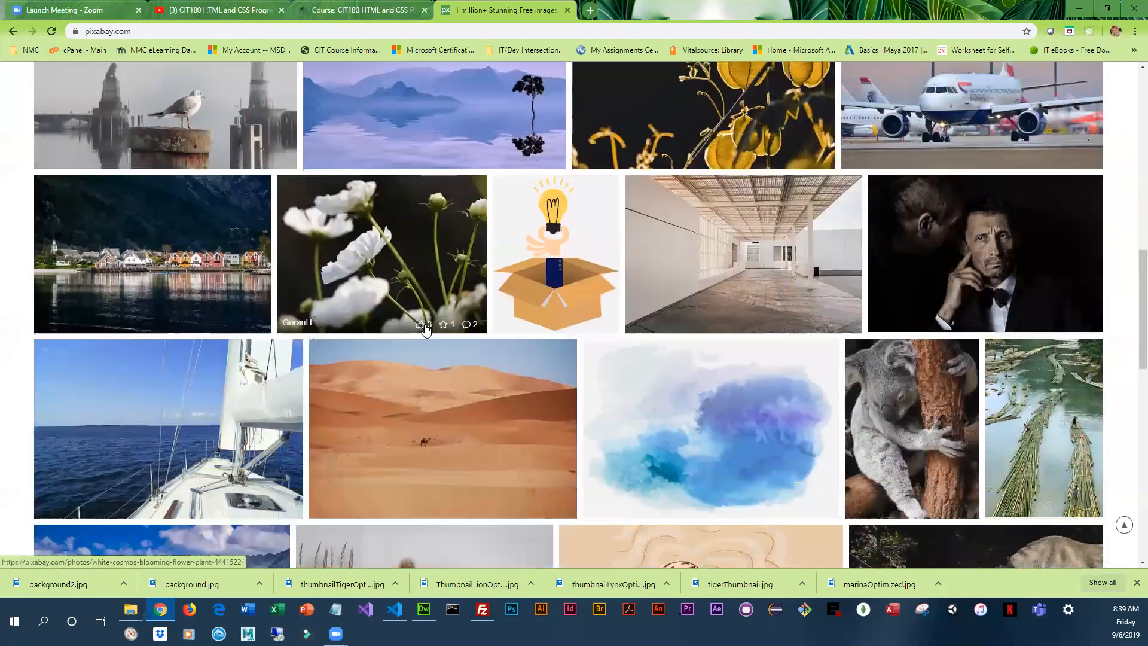
pyautogui.scroll(-3)
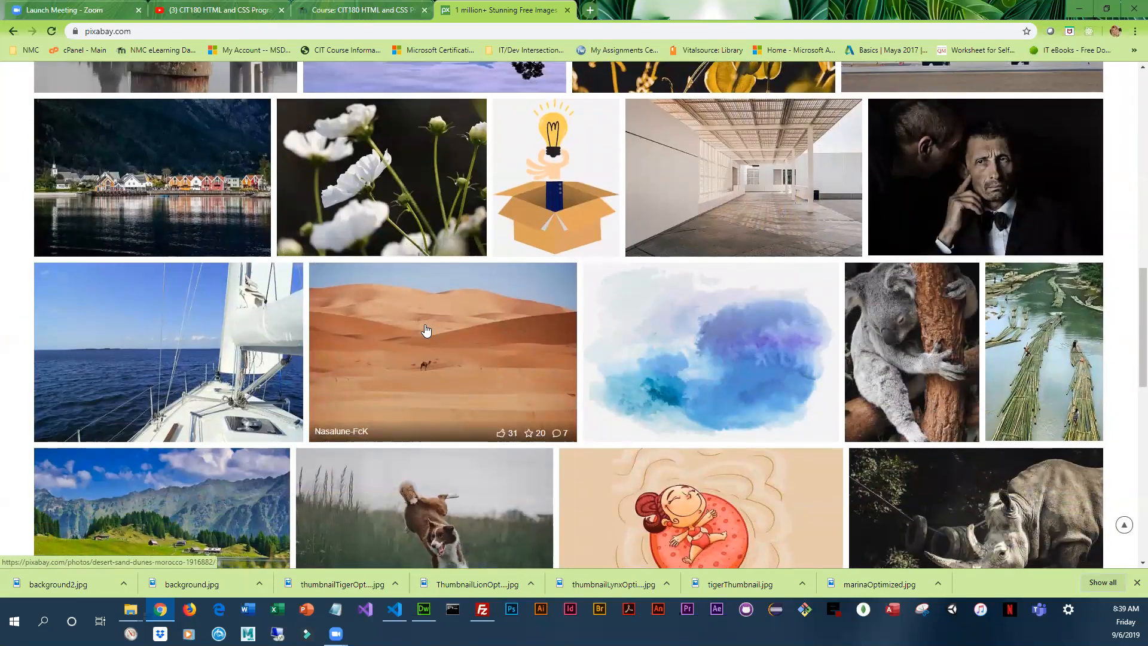
pyautogui.scroll(3)
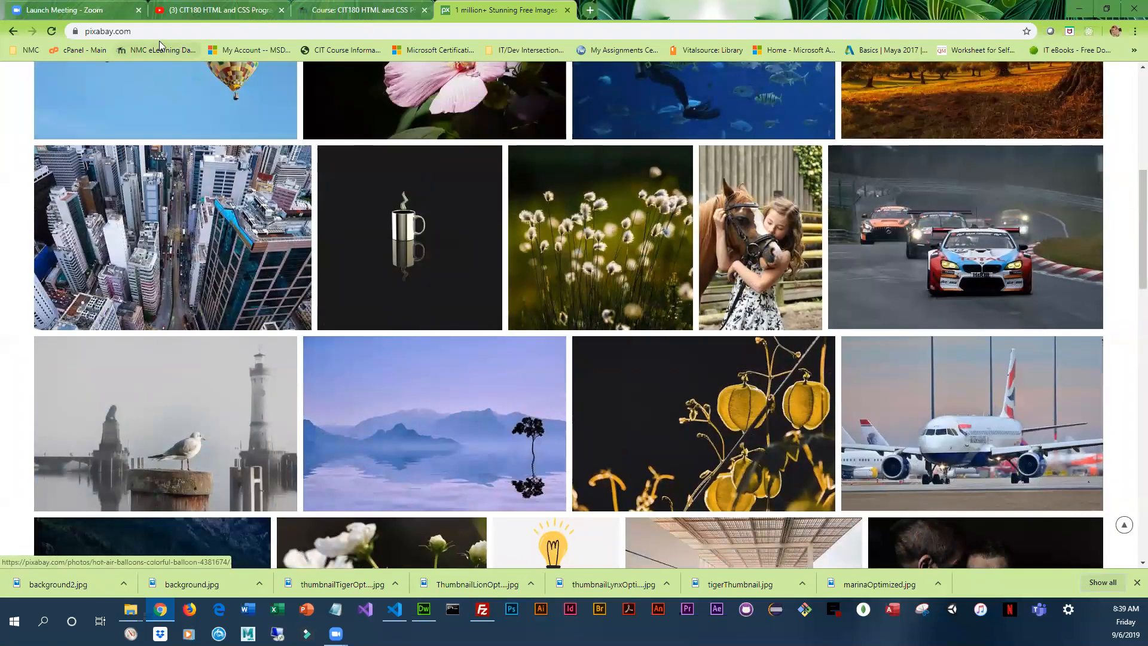
pyautogui.scroll(-3)
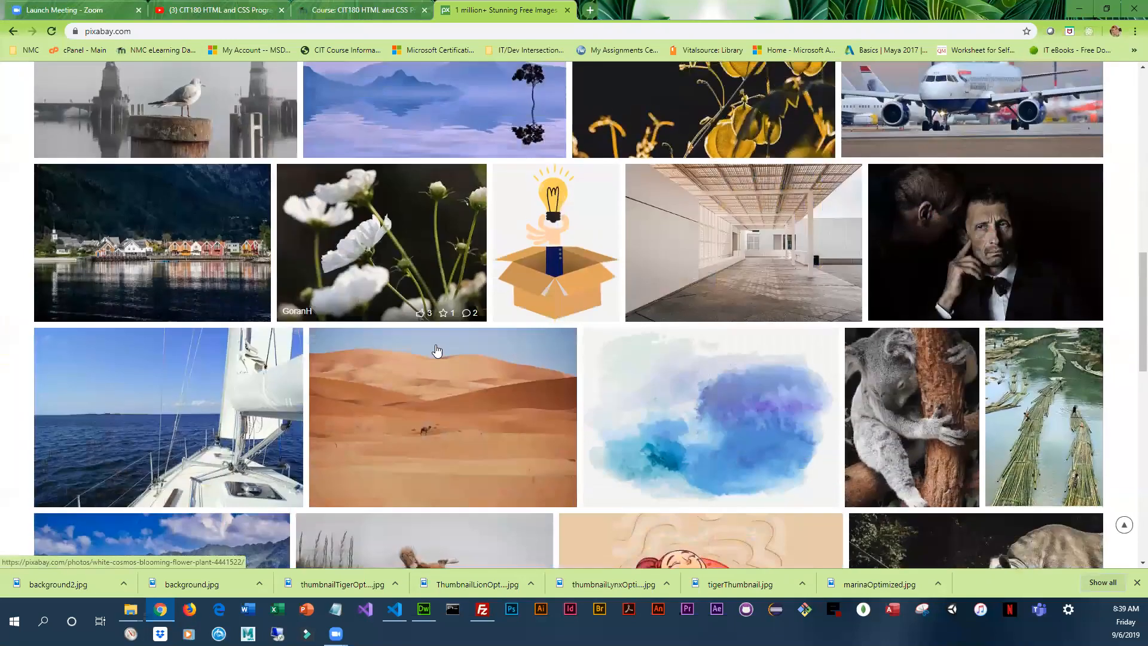
pyautogui.scroll(-3)
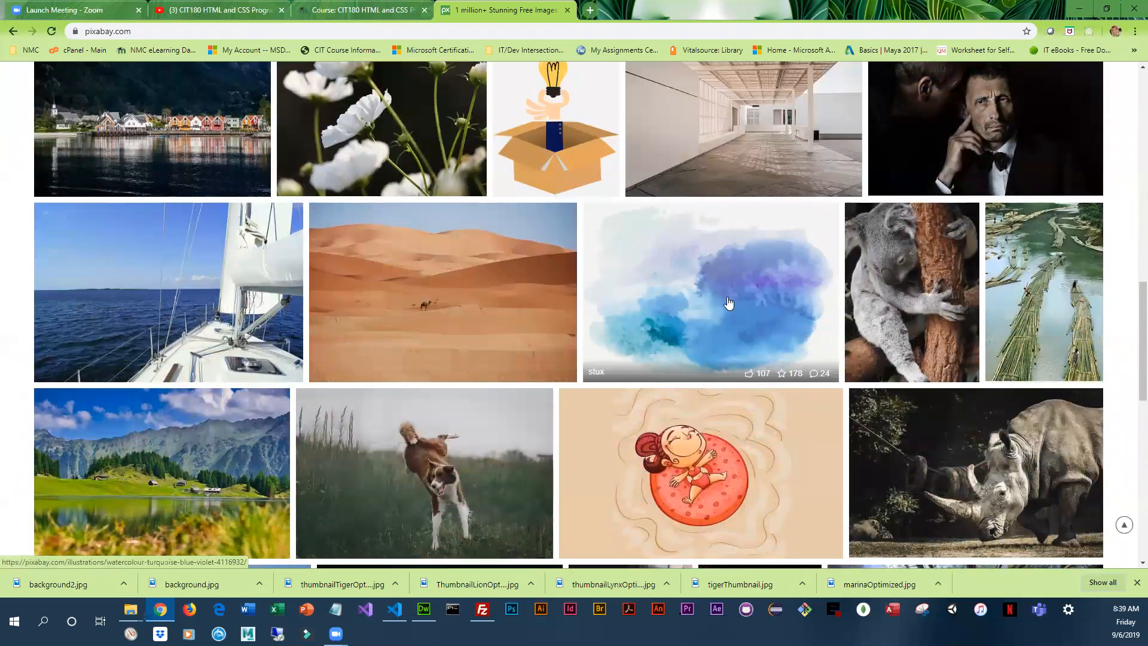
pyautogui.scroll(-3)
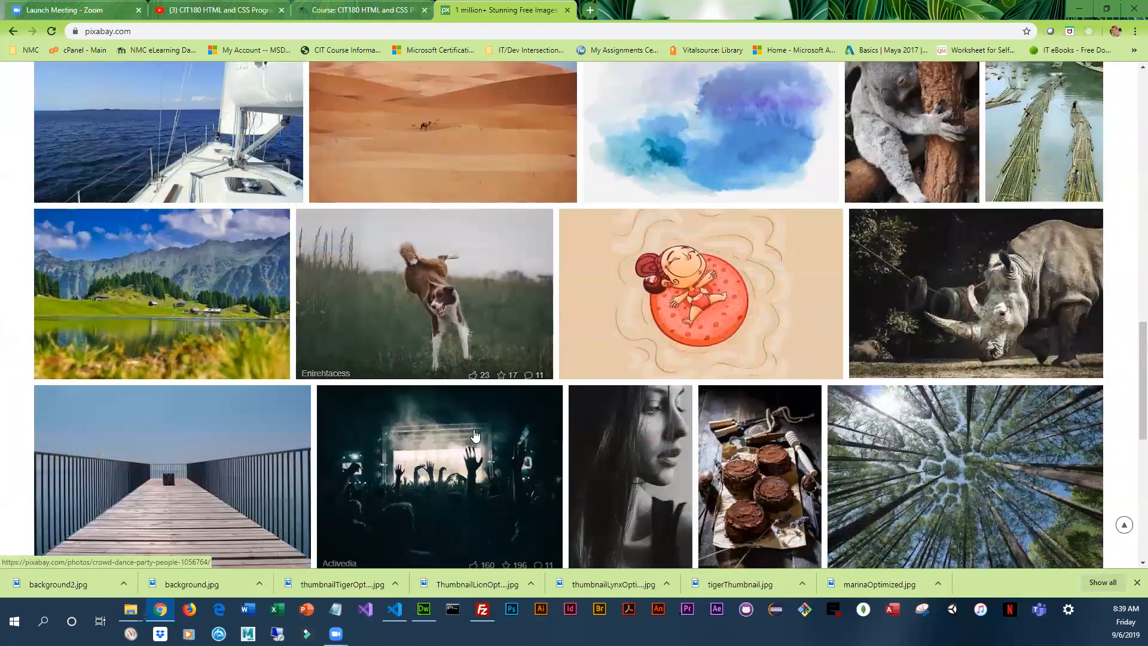
pyautogui.scroll(-3)
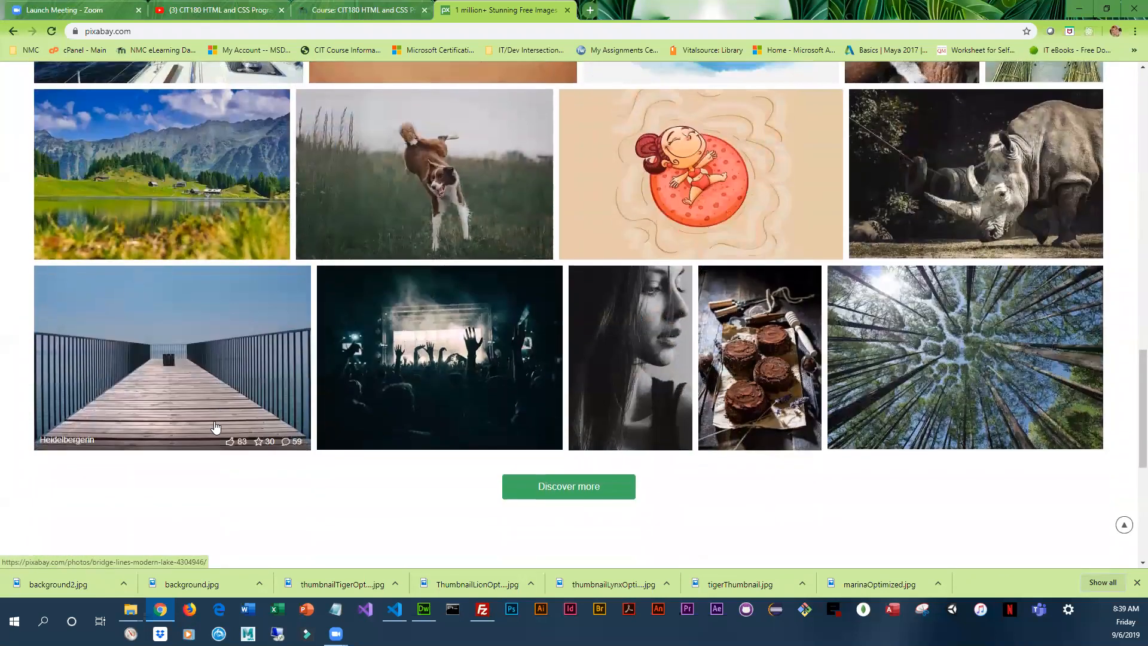
pyautogui.moveTo(224, 428)
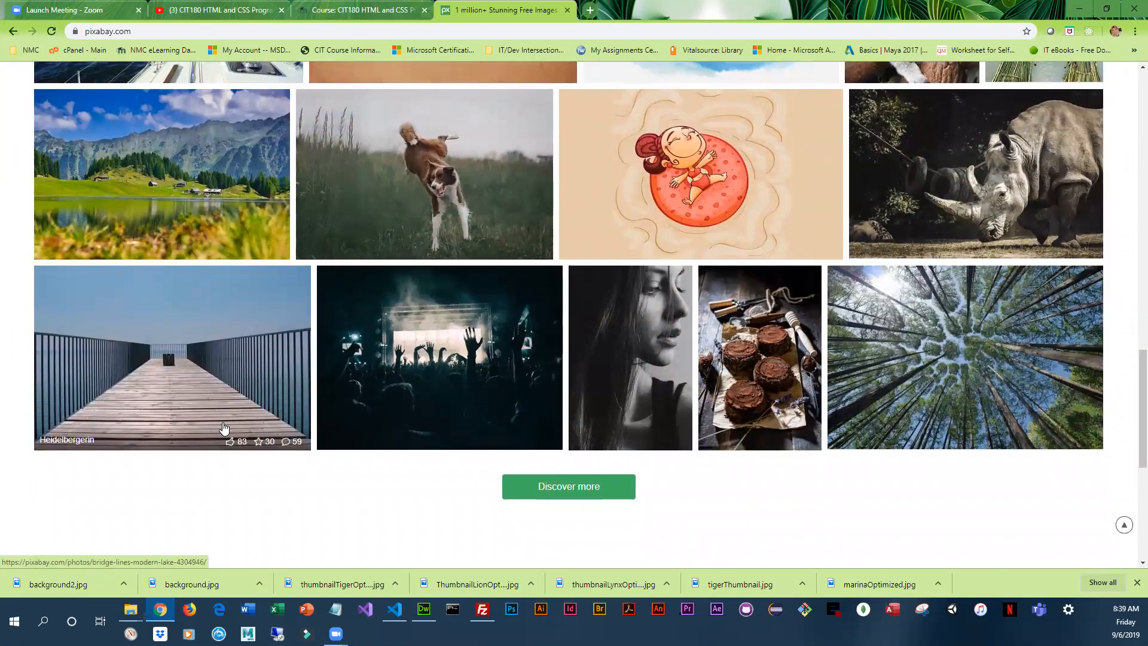
pyautogui.scroll(3)
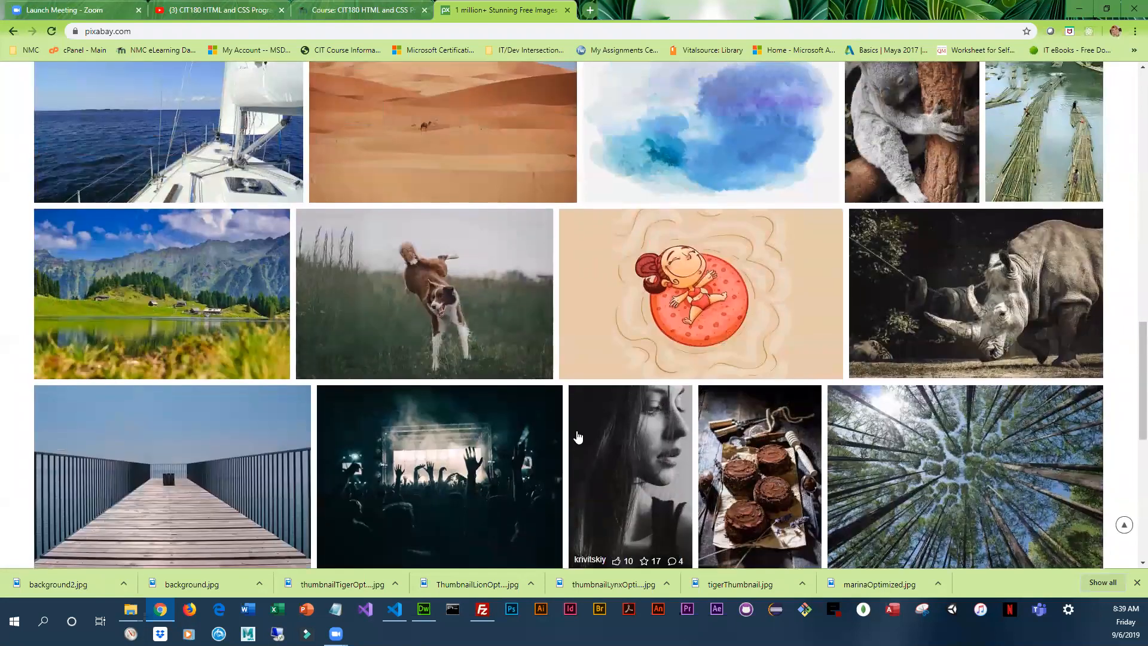
pyautogui.scroll(3)
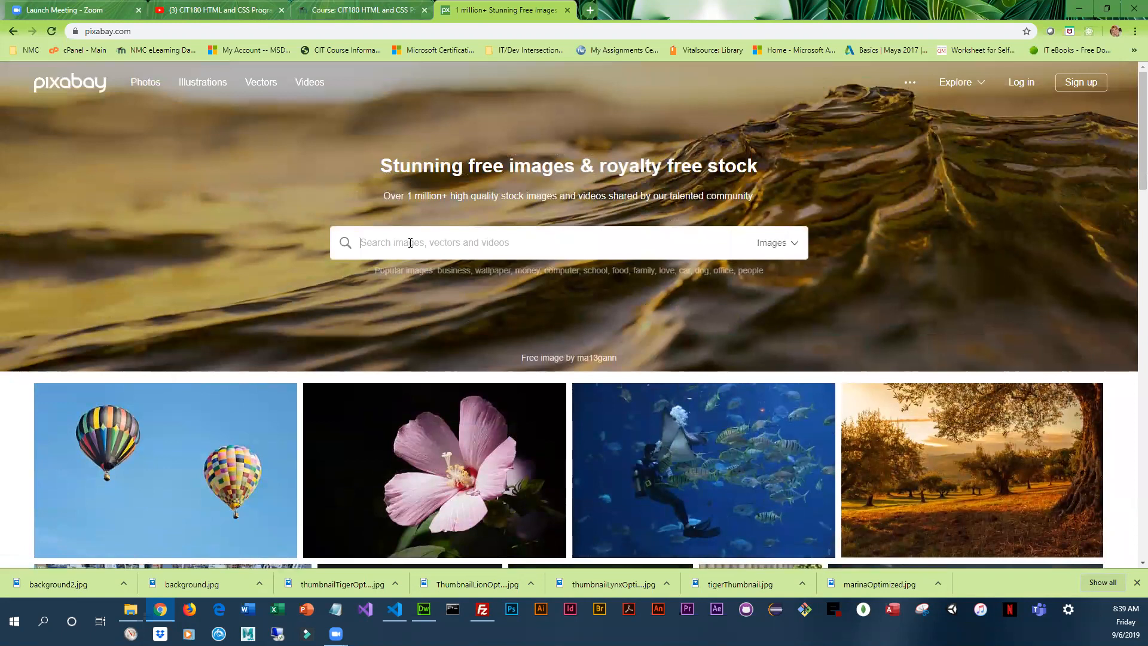
pyautogui.write('wa')
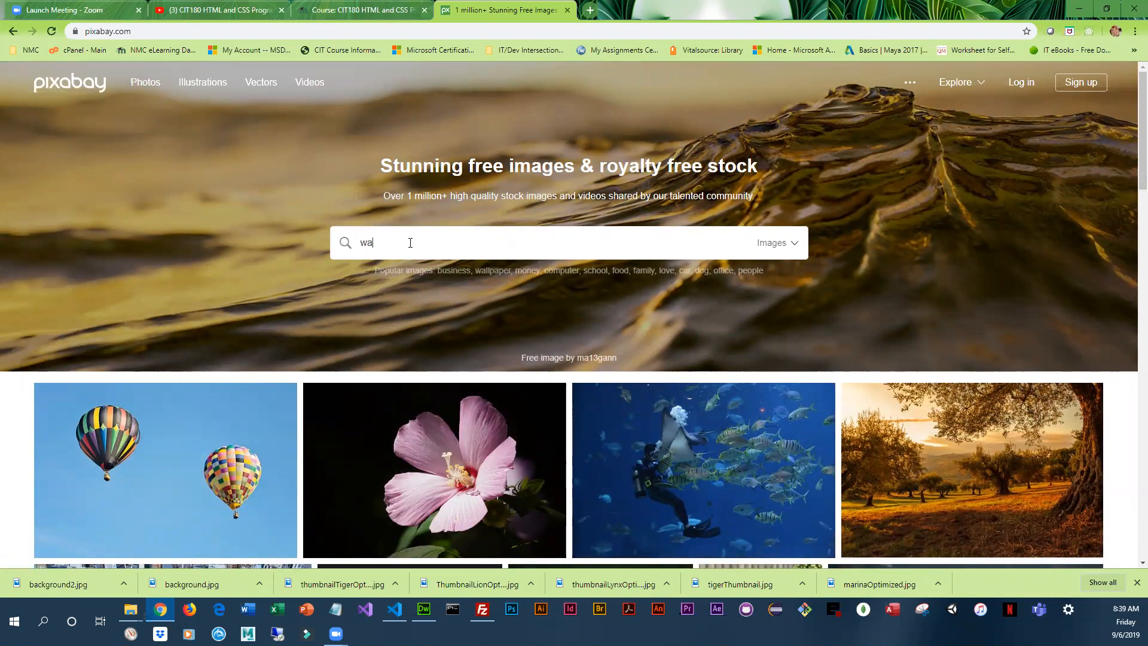
pyautogui.press('Return')
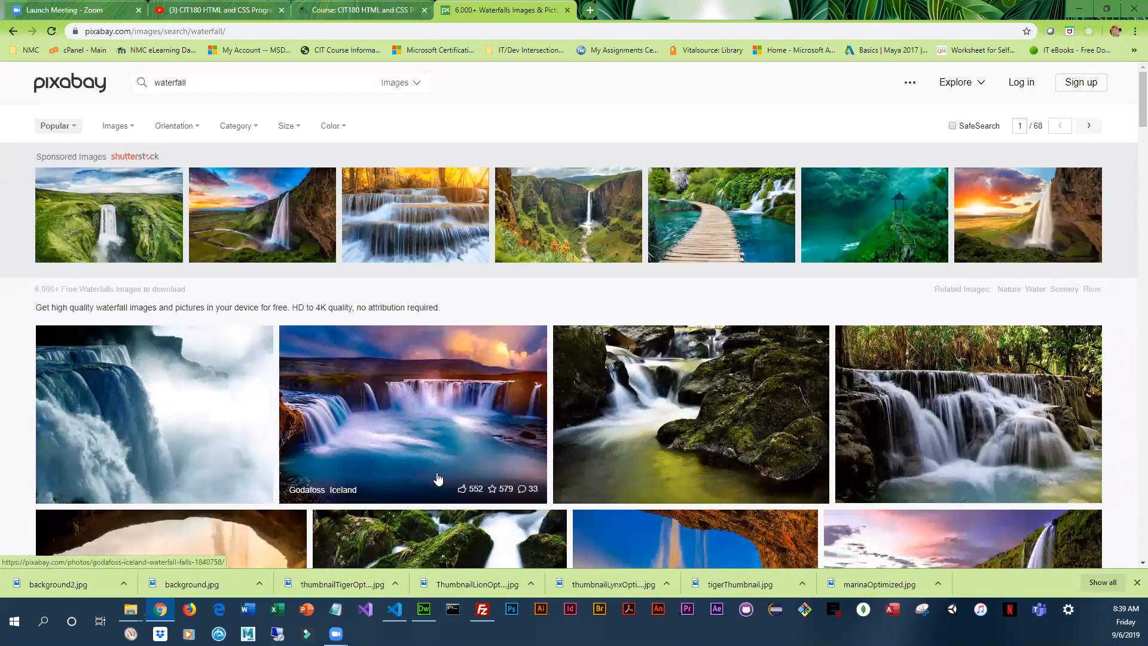
pyautogui.moveTo(401, 491)
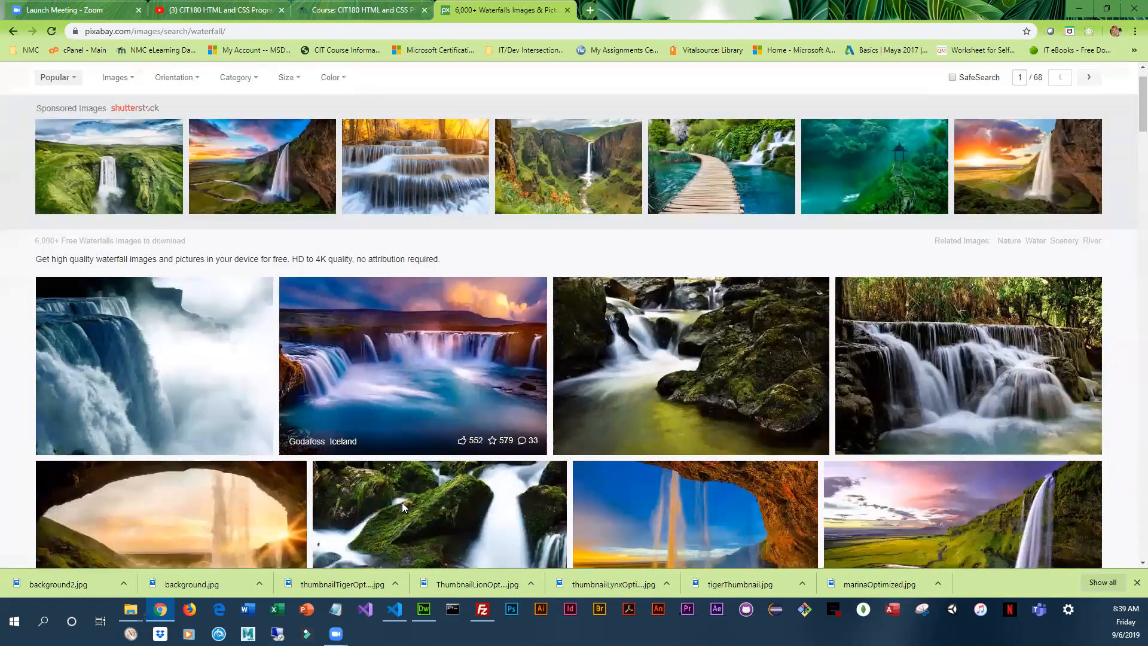
# Scroll down the waterfall results to locate the cave waterfall photo.
pyautogui.scroll(-3)
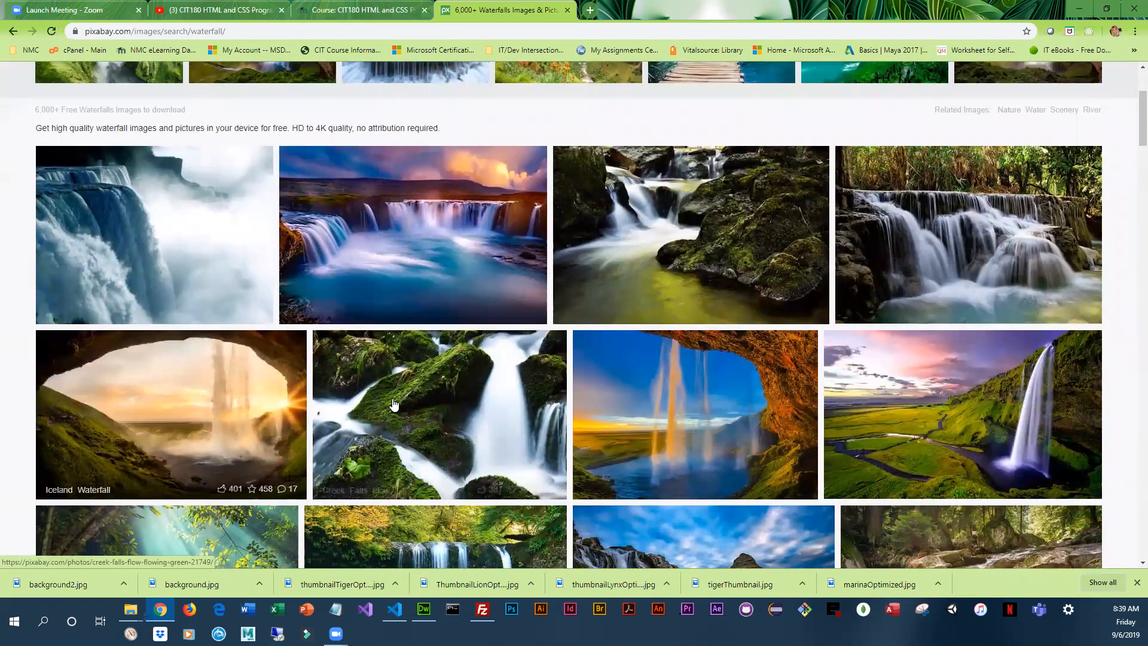
pyautogui.moveTo(394, 404)
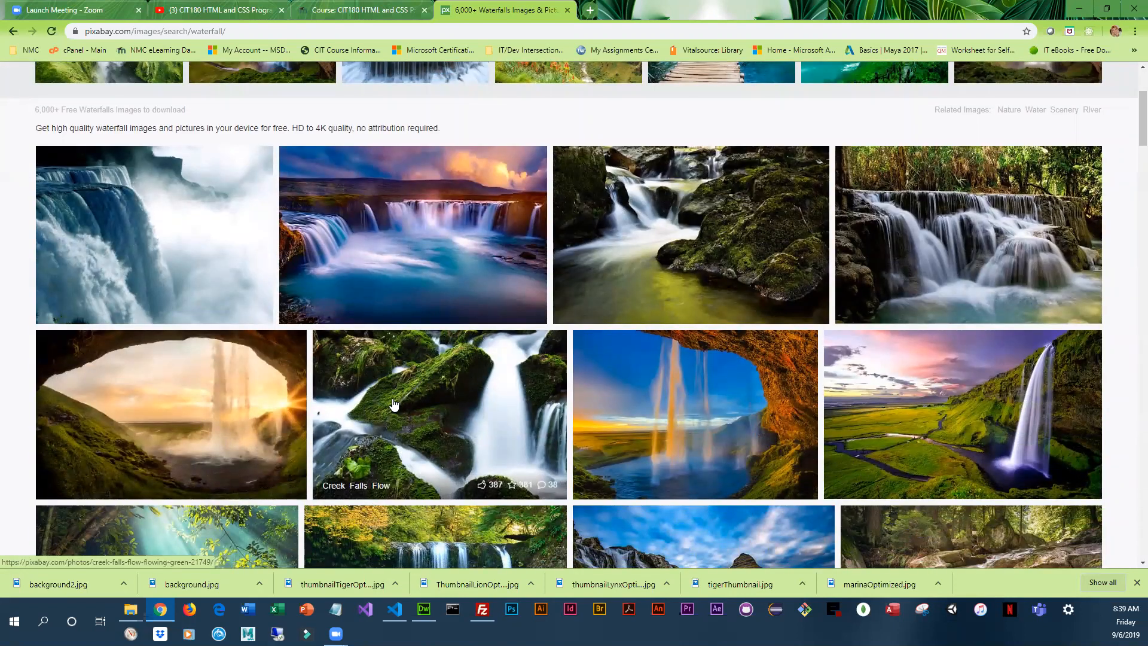
pyautogui.scroll(-3)
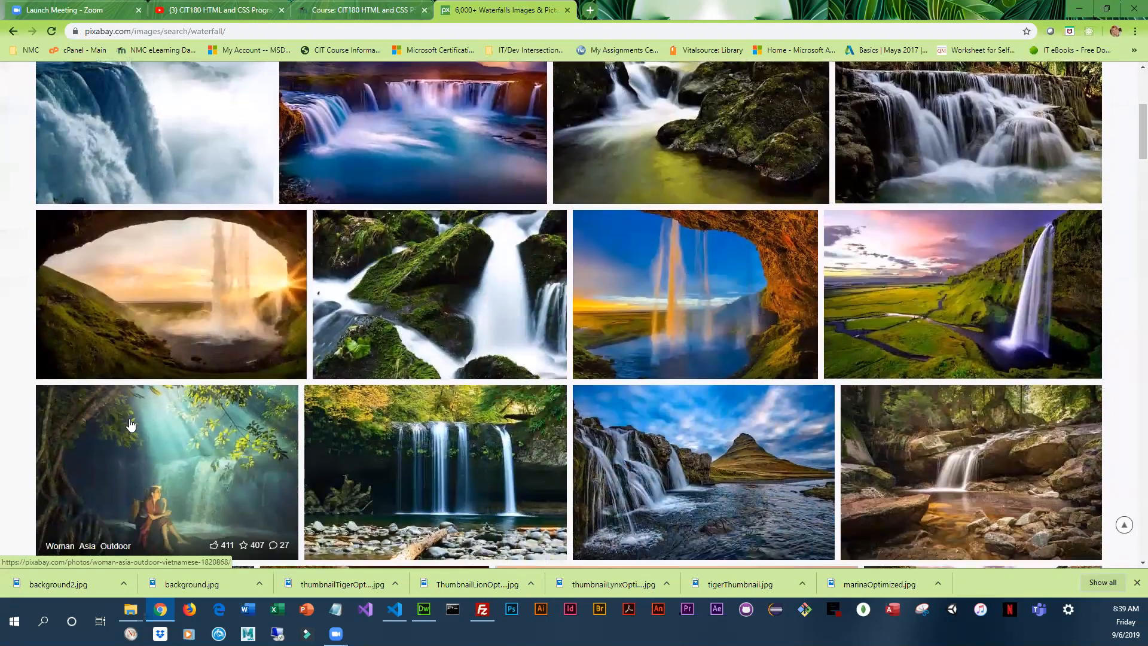
pyautogui.scroll(-3)
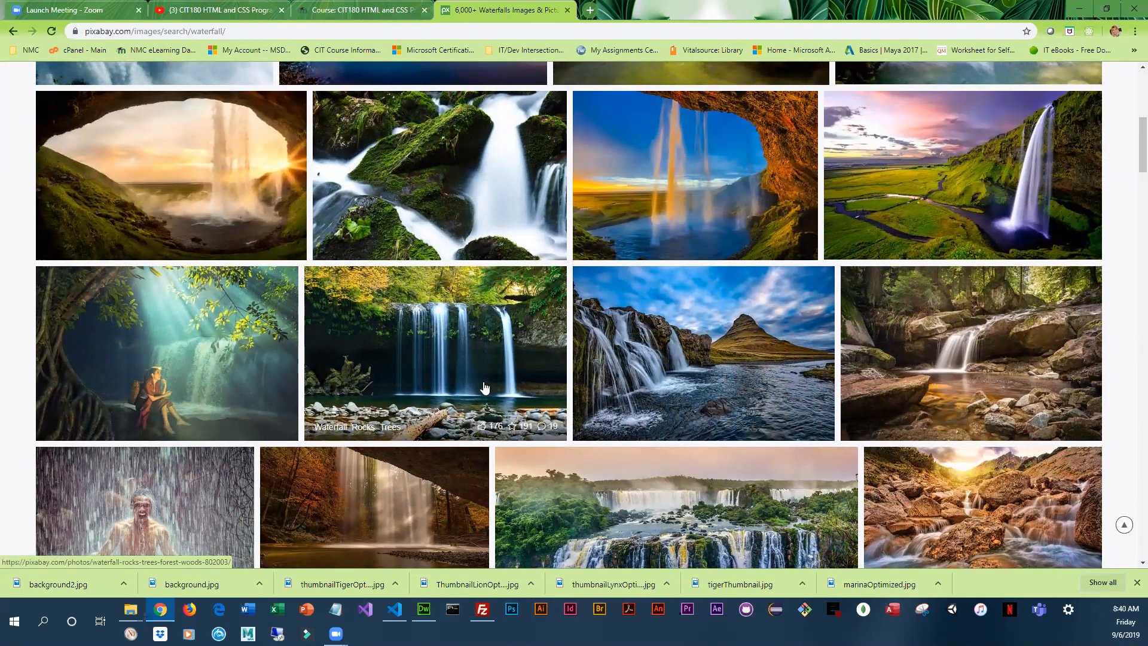
pyautogui.scroll(-3)
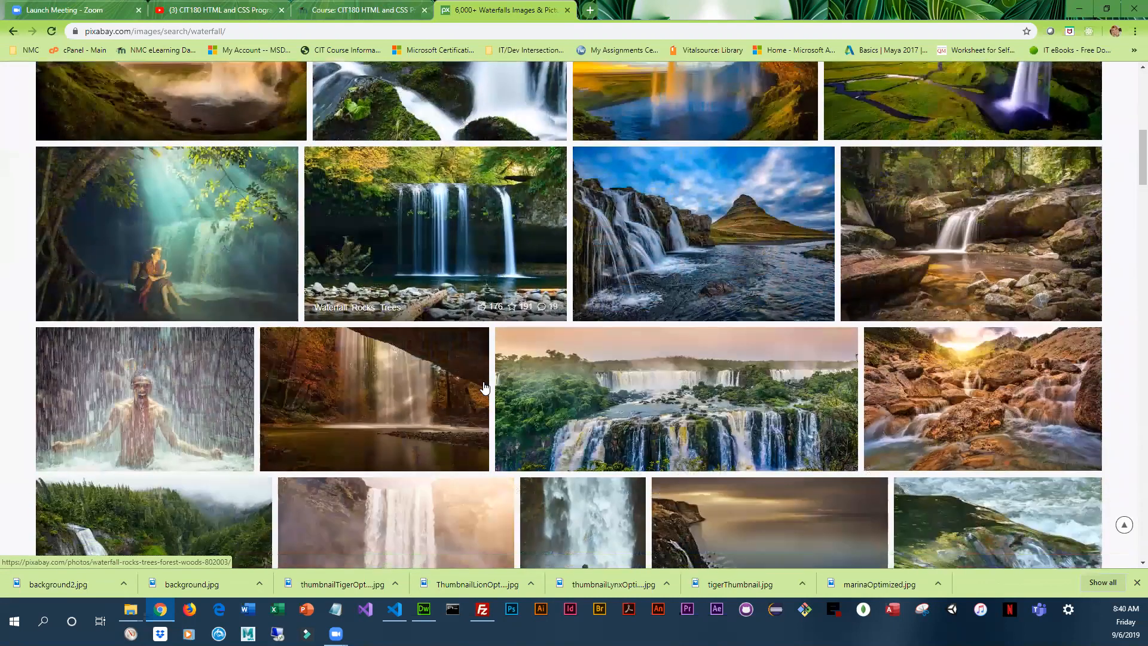
pyautogui.scroll(-3)
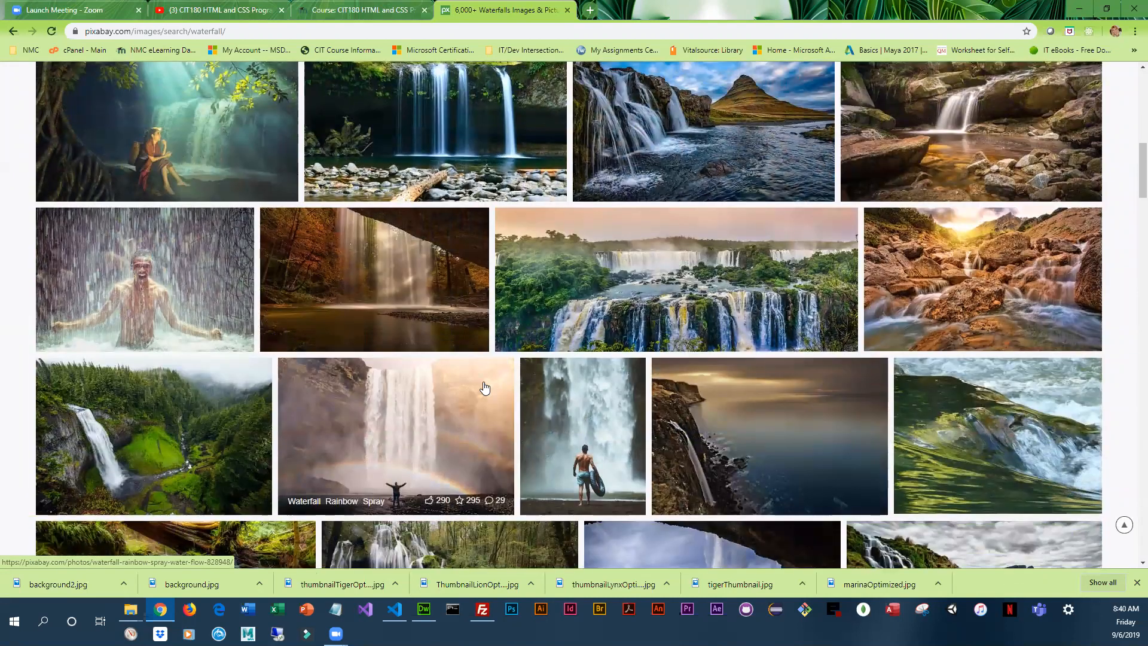
pyautogui.scroll(-3)
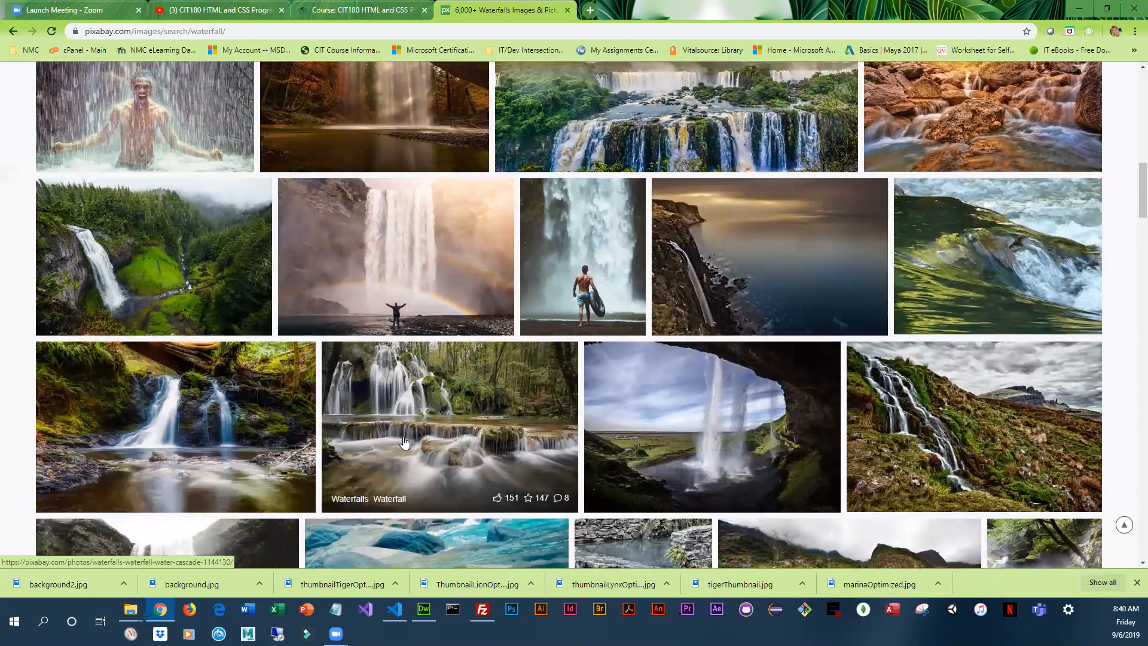
pyautogui.scroll(-3)
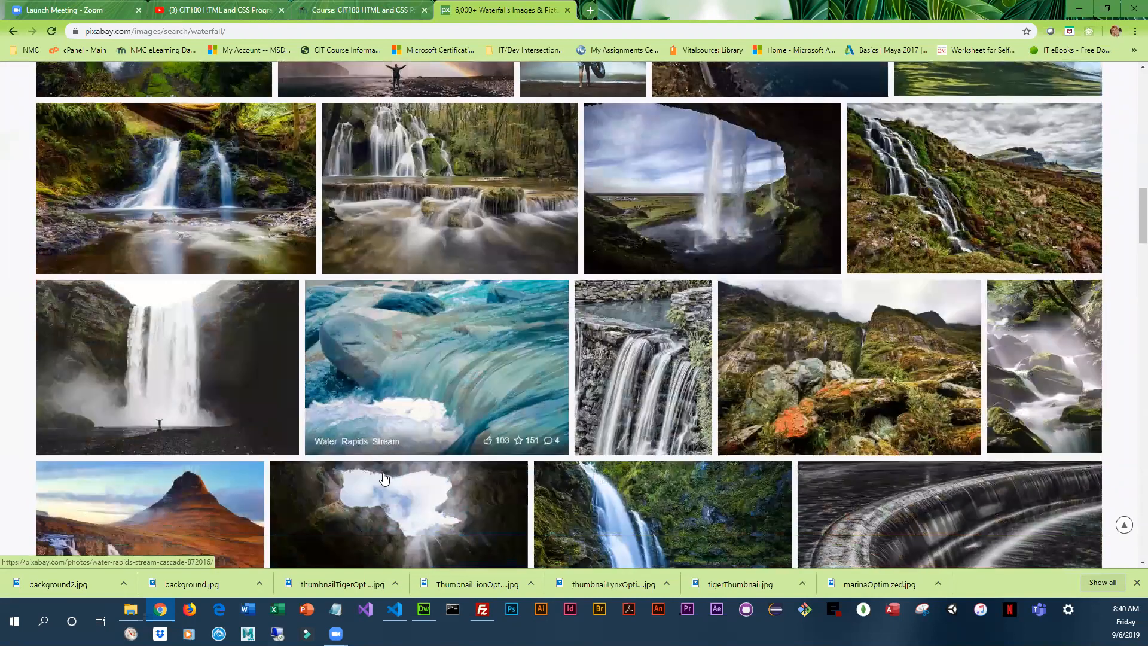
pyautogui.moveTo(650, 431)
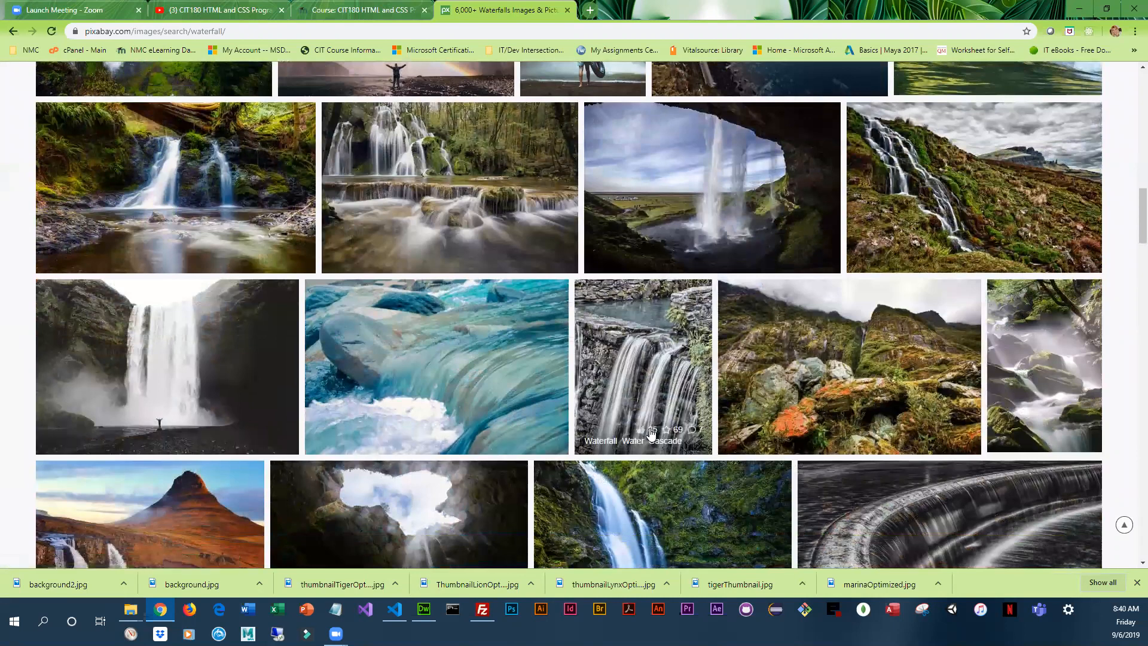
pyautogui.scroll(-3)
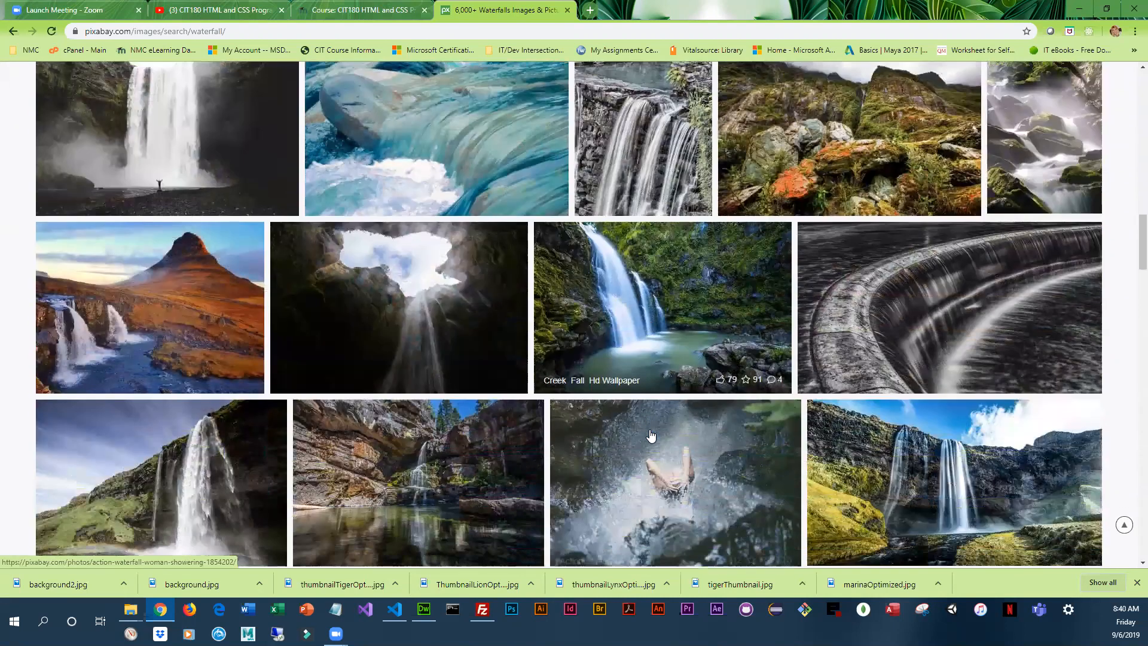
pyautogui.scroll(-3)
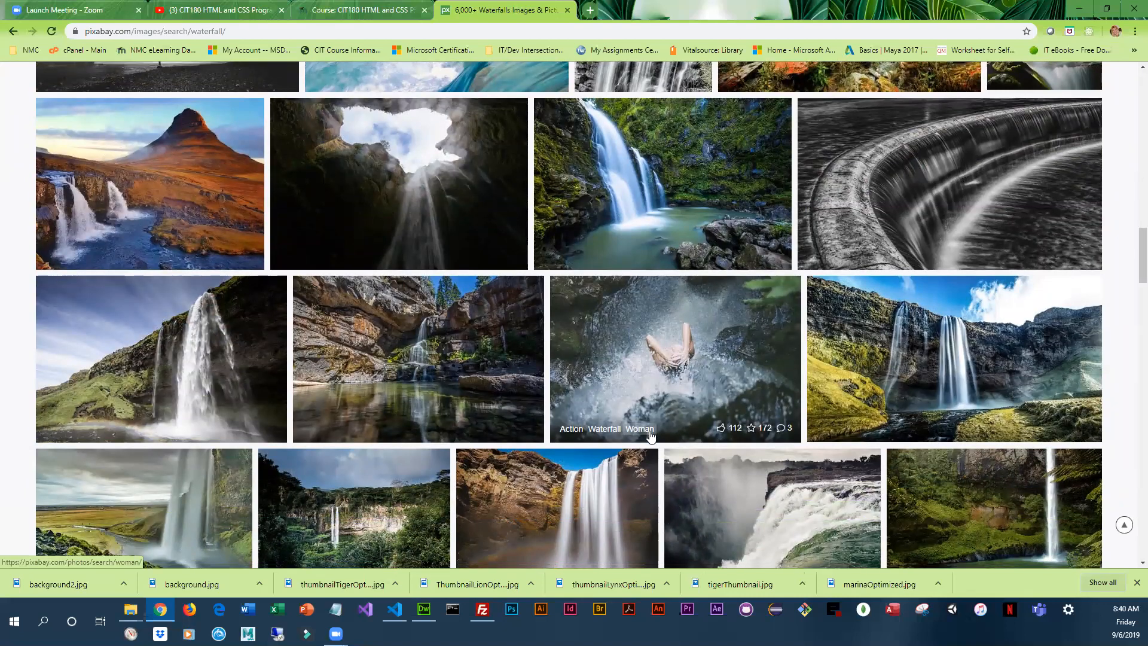
pyautogui.scroll(-3)
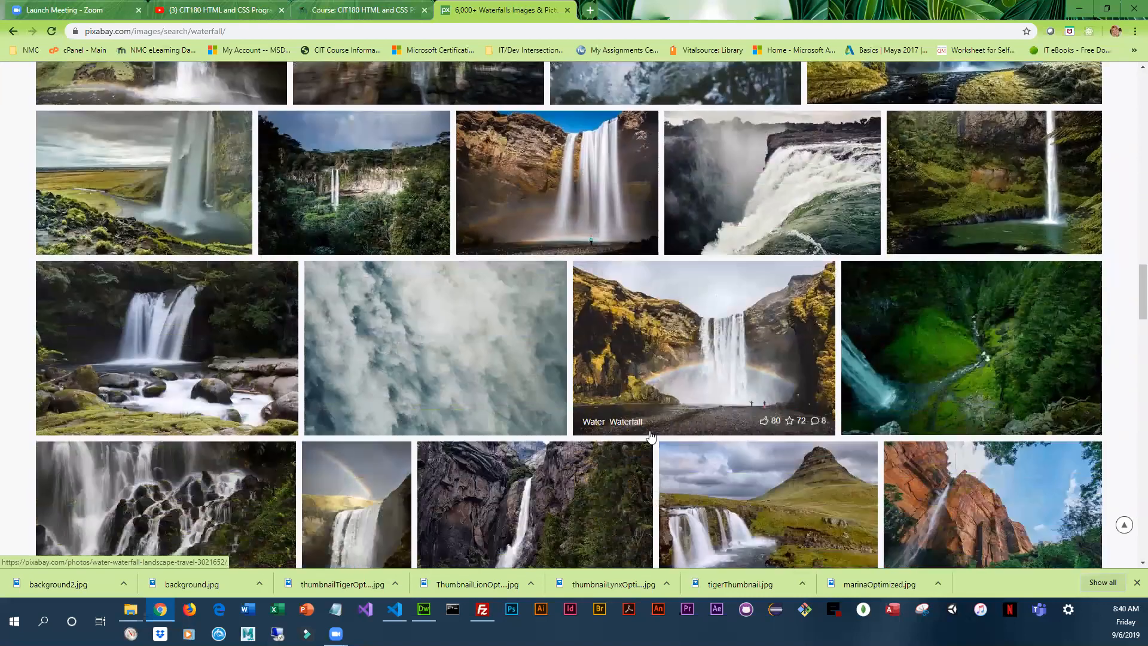
pyautogui.scroll(-3)
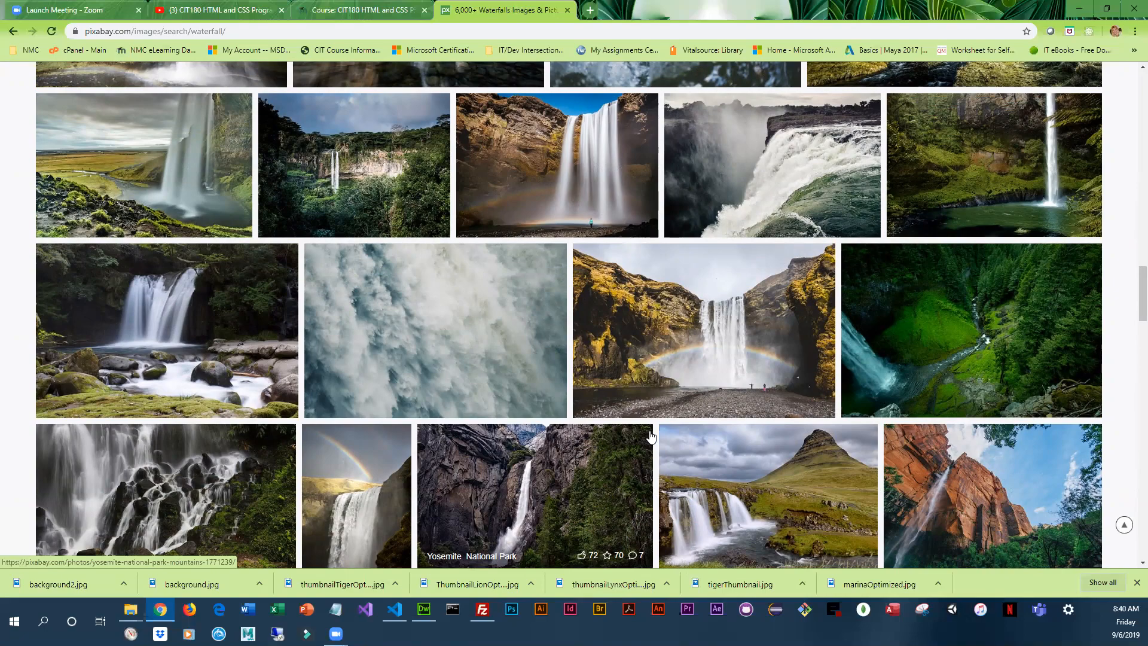
pyautogui.scroll(-3)
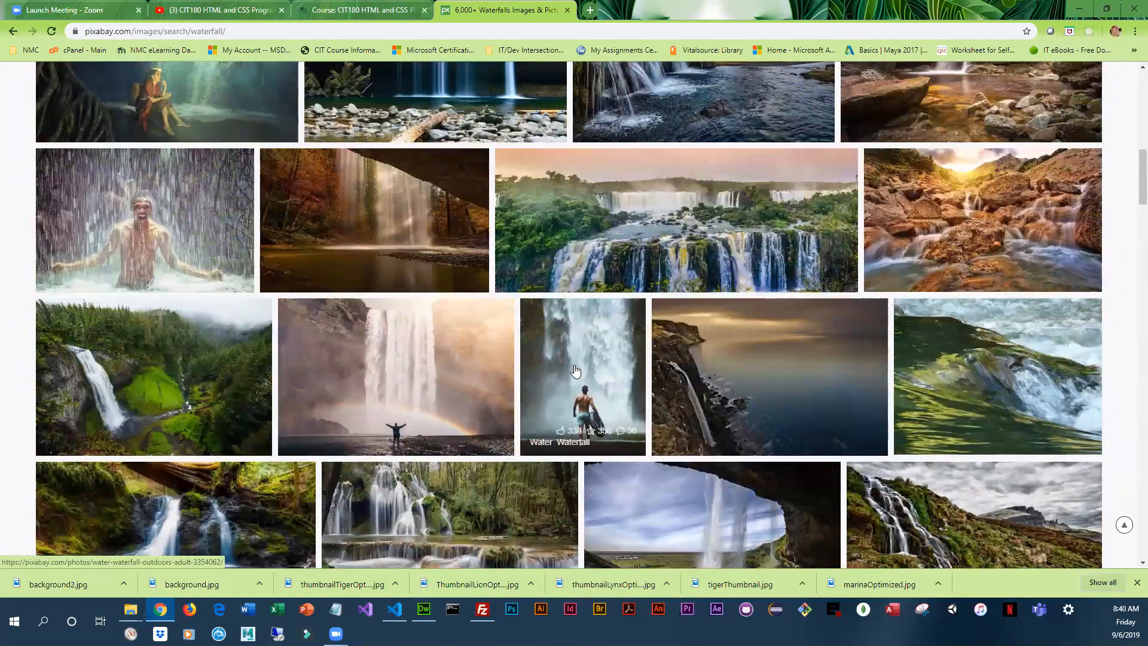
pyautogui.scroll(-3)
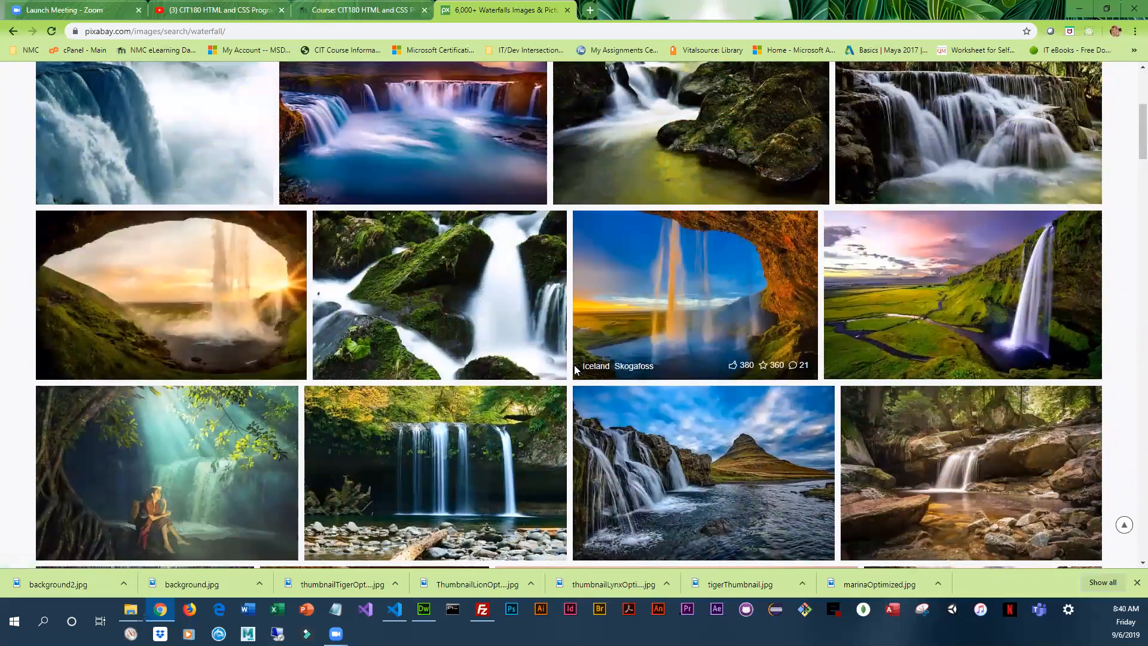
pyautogui.scroll(3)
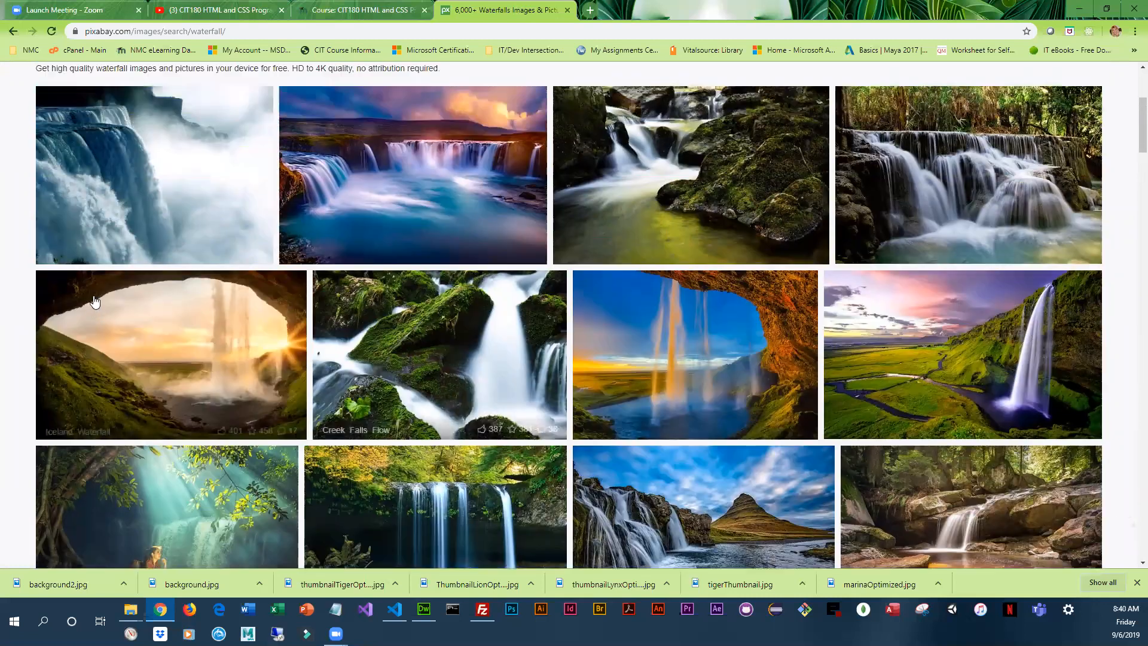
# Open the Iceland cave waterfall photo's detail page and view its license and related images.
pyautogui.click(170, 354)
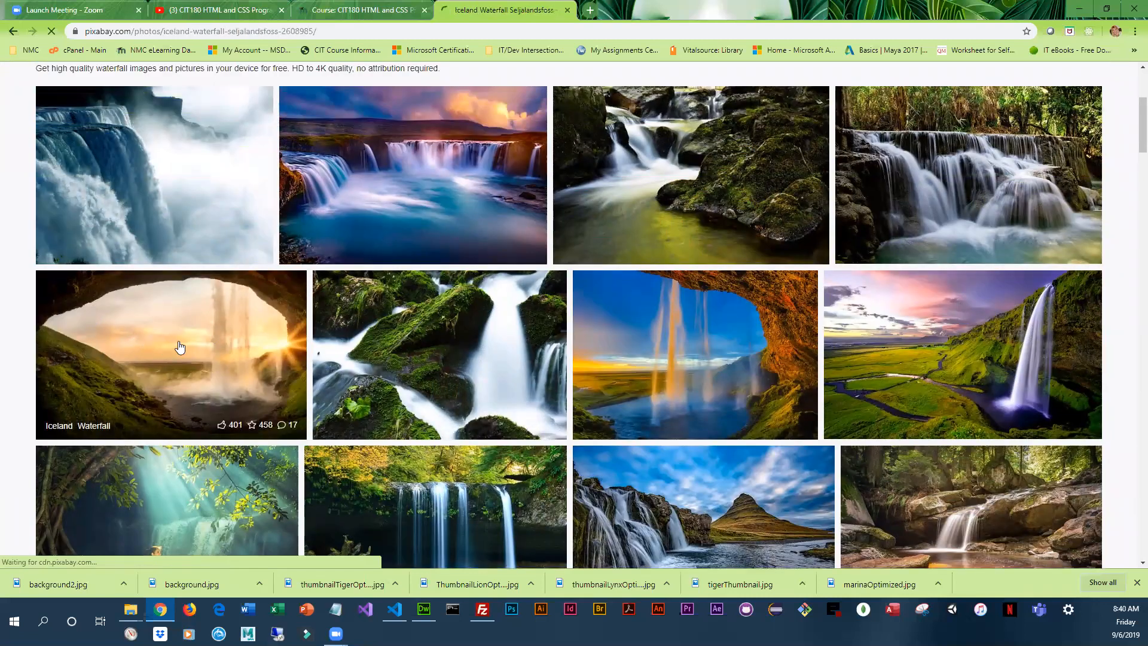
pyautogui.click(170, 354)
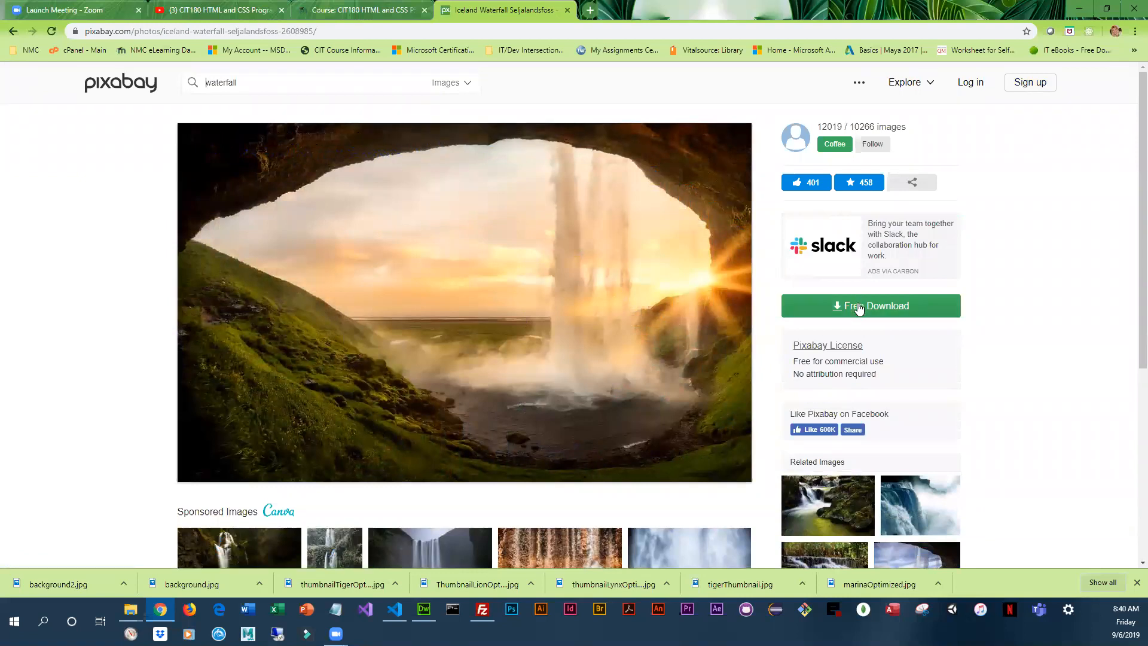
pyautogui.moveTo(769, 375)
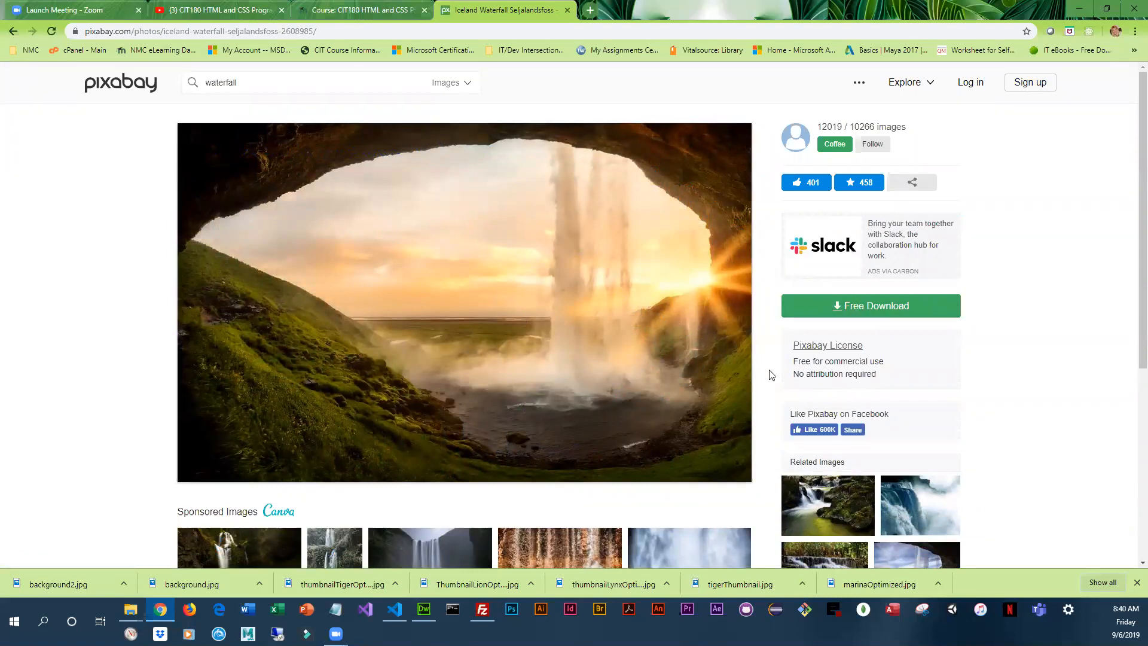
pyautogui.moveTo(766, 392)
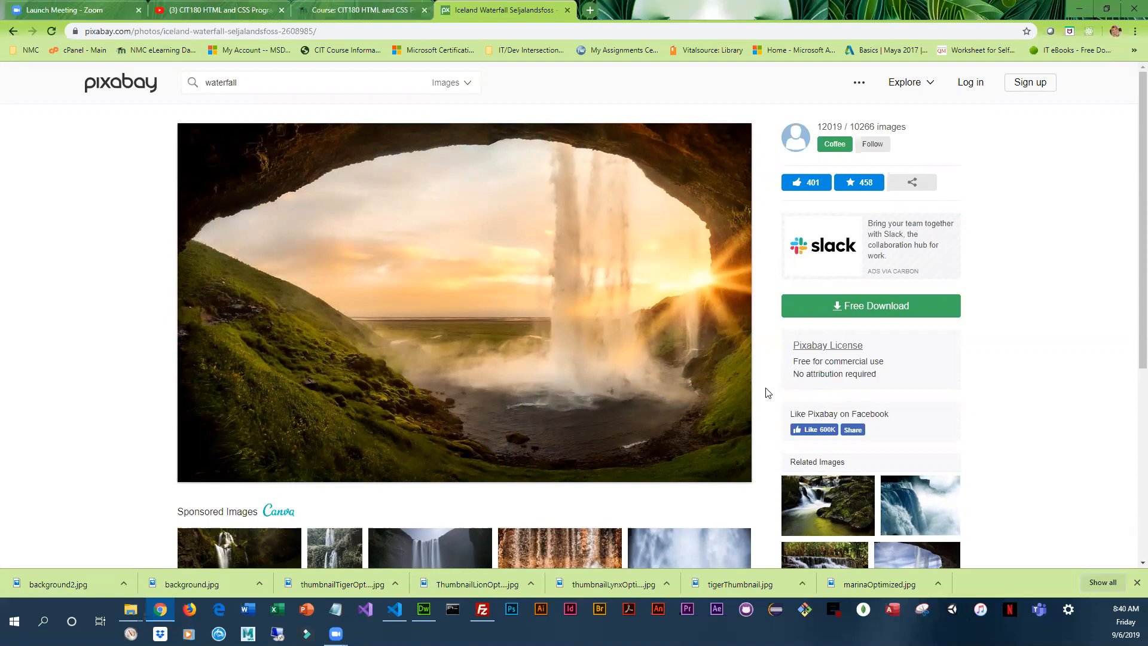
pyautogui.moveTo(800, 374)
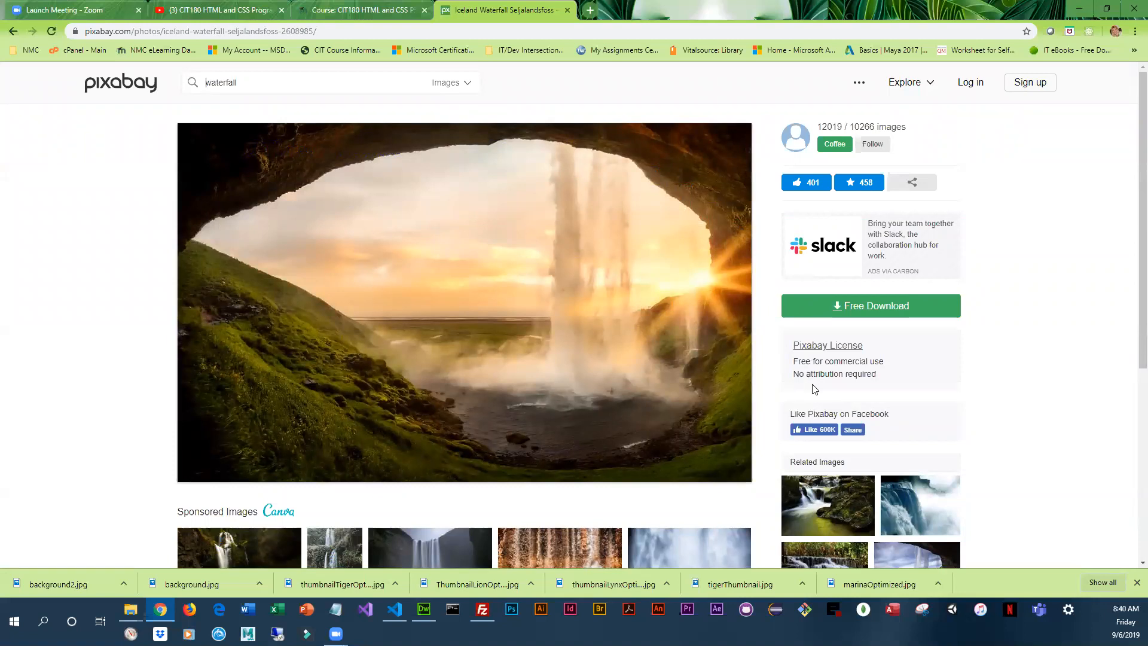
pyautogui.moveTo(808, 375)
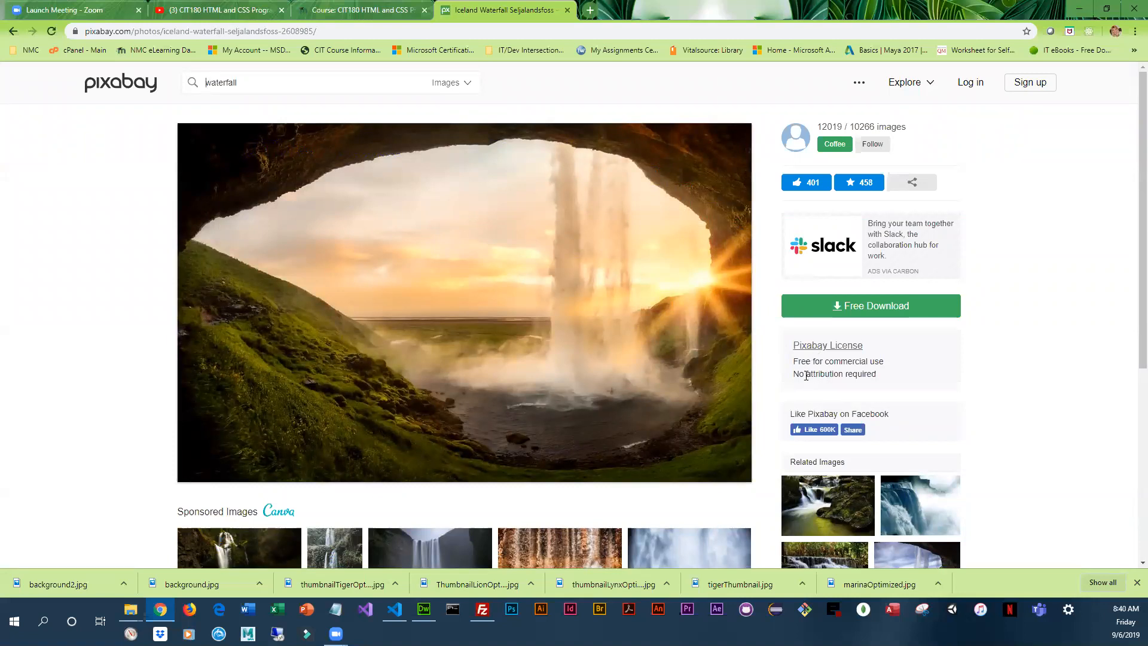
pyautogui.moveTo(811, 407)
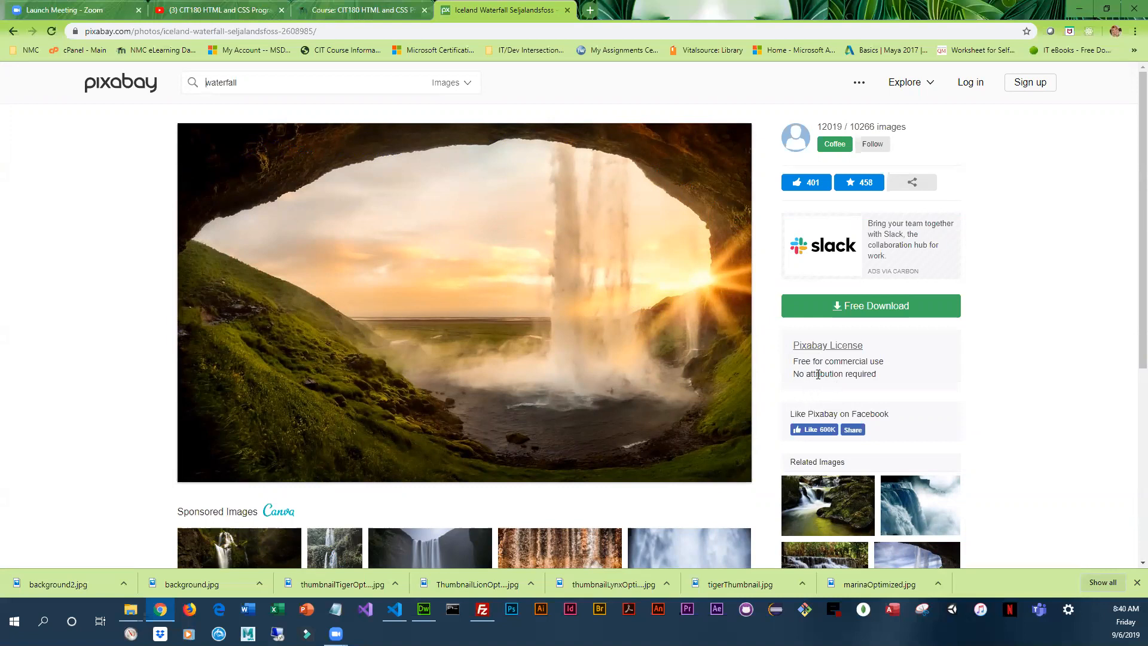
pyautogui.scroll(-3)
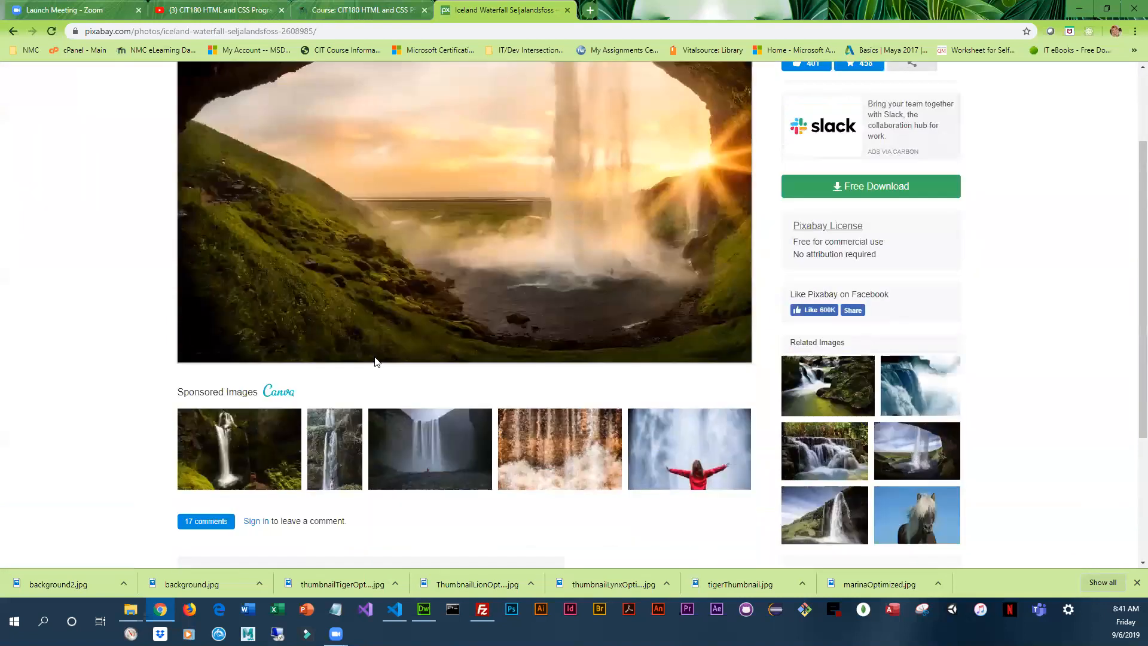
pyautogui.scroll(3)
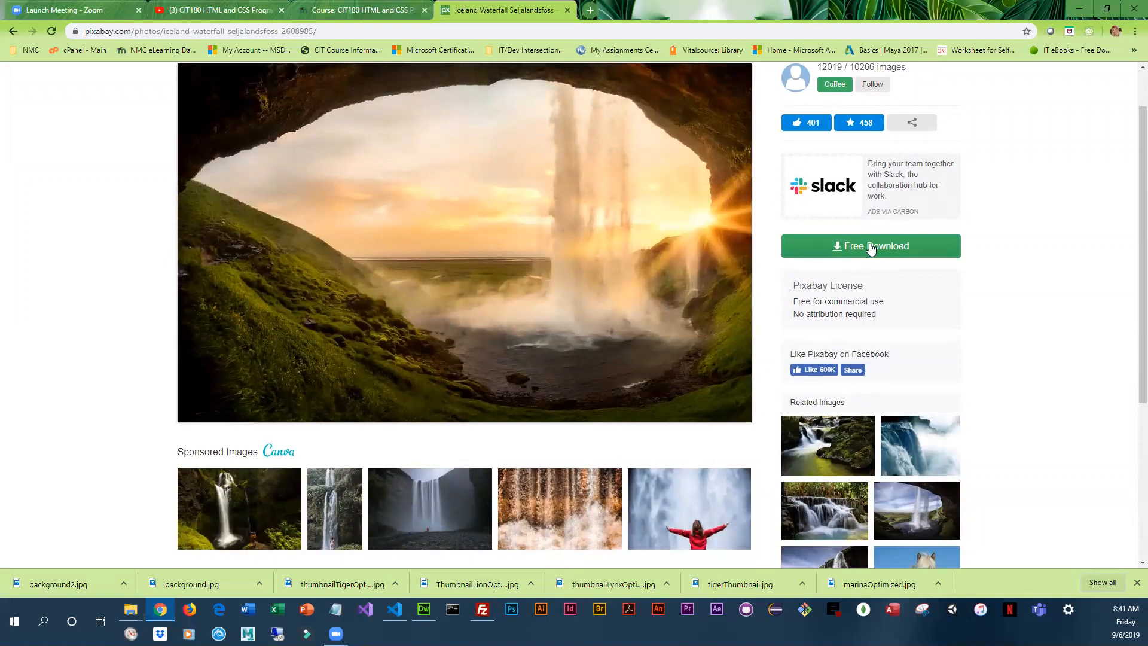
# Show the Free Download size options, keeping 1920×1200 JPG selected.
pyautogui.click(870, 246)
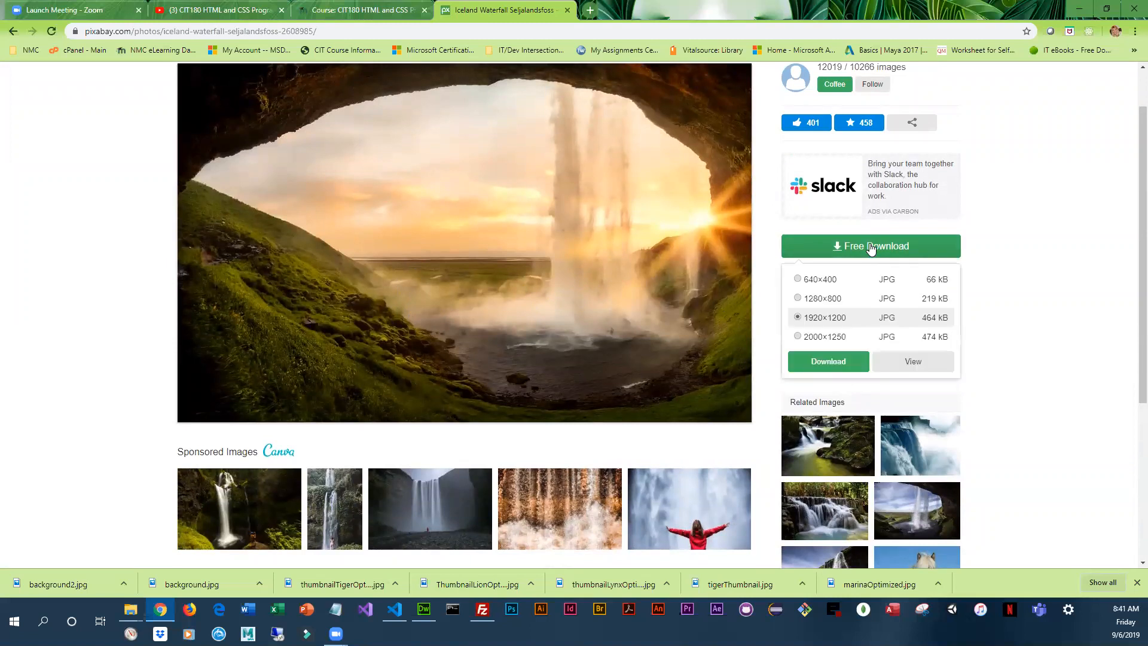
pyautogui.moveTo(828, 324)
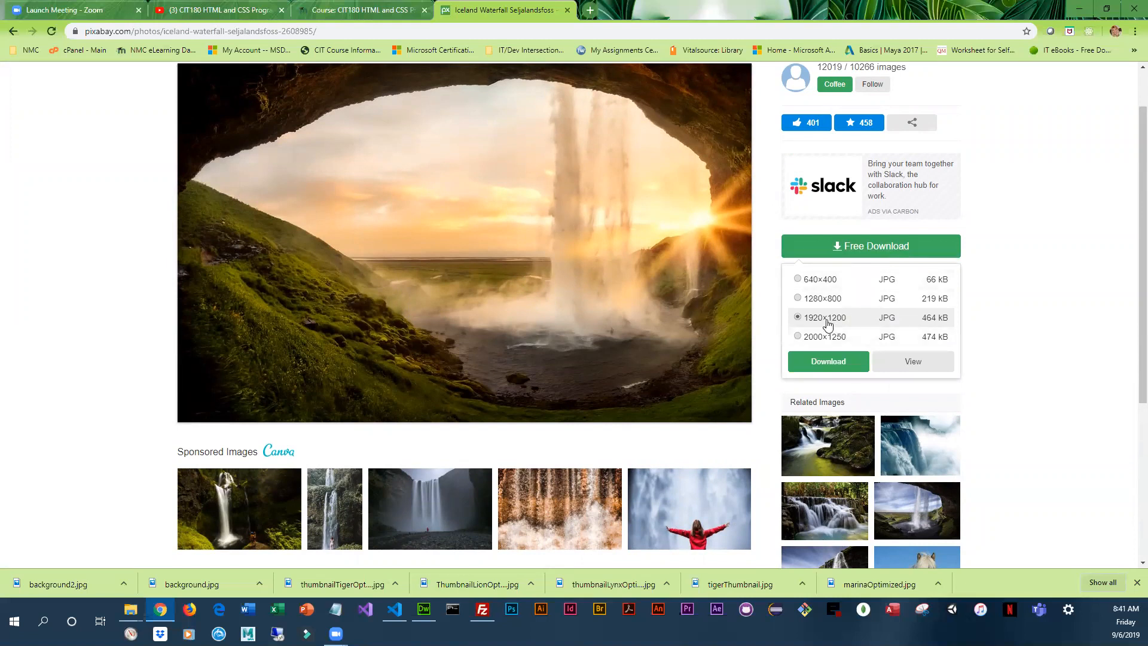
pyautogui.moveTo(809, 327)
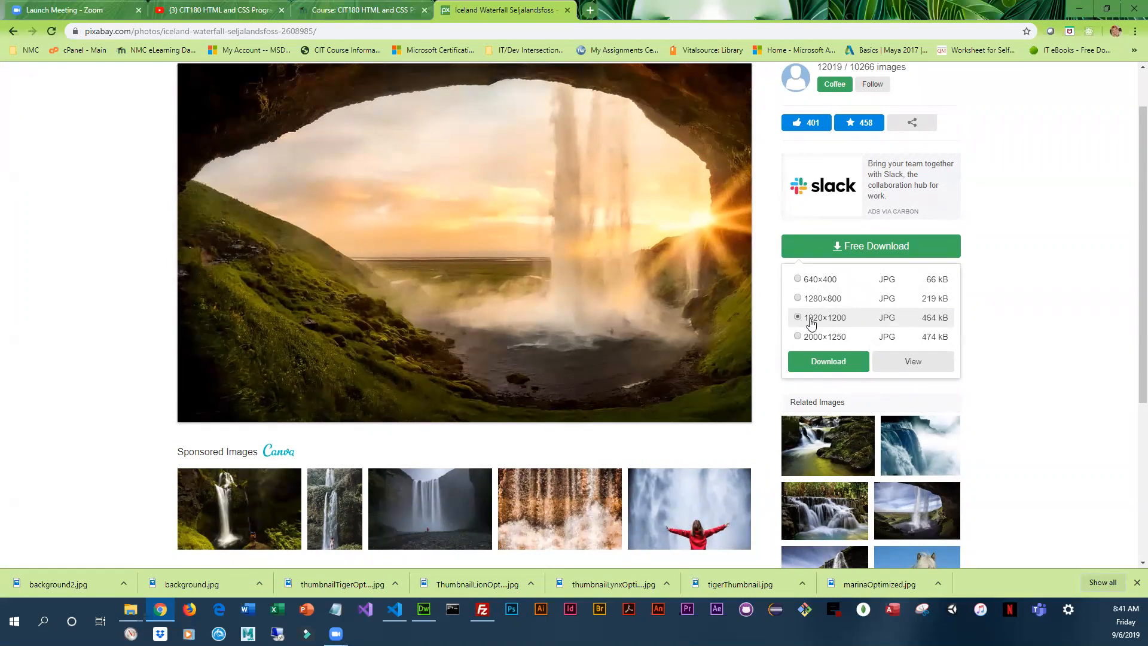
pyautogui.moveTo(596, 244)
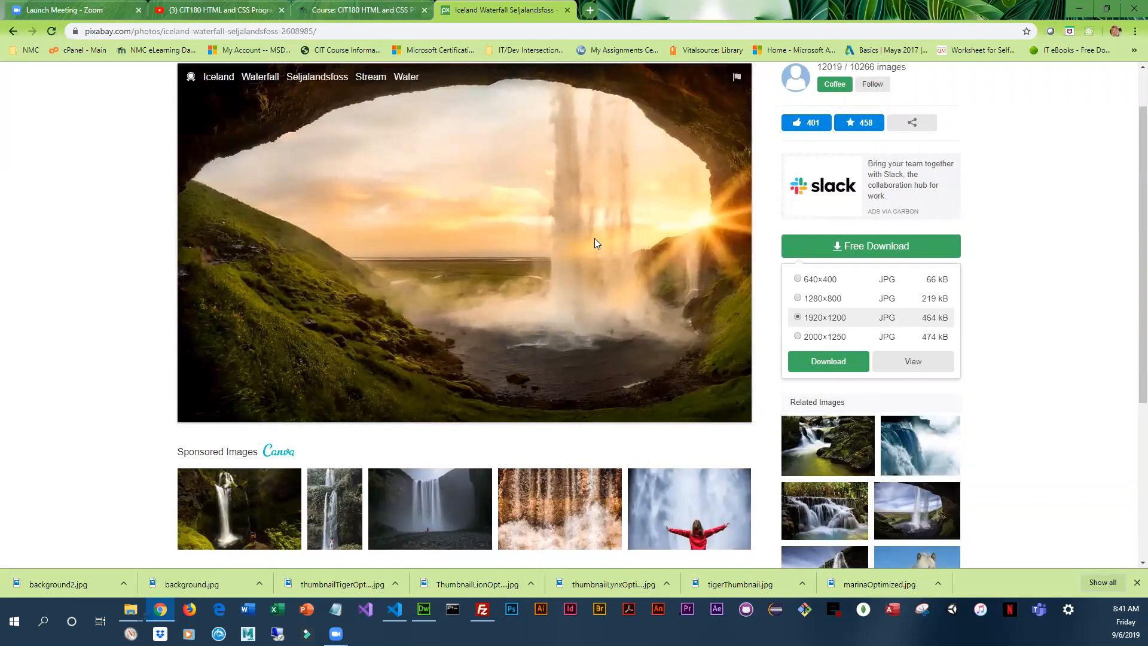
pyautogui.moveTo(720, 330)
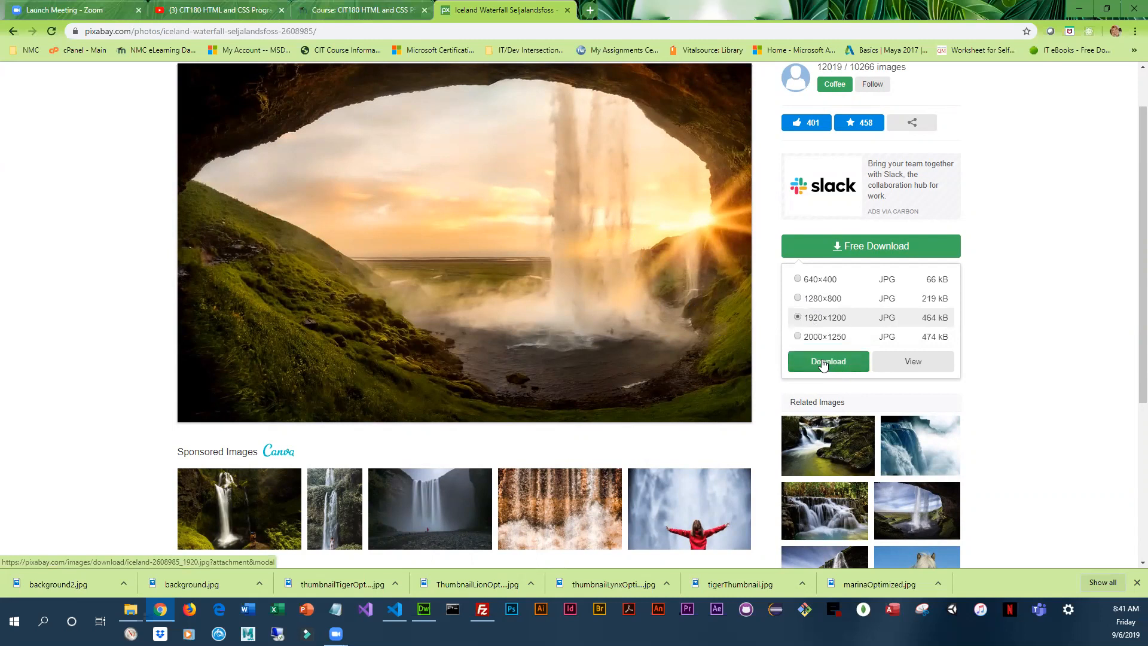
# Request the 1920×1200 download and pass the I'm not a robot check.
pyautogui.click(828, 361)
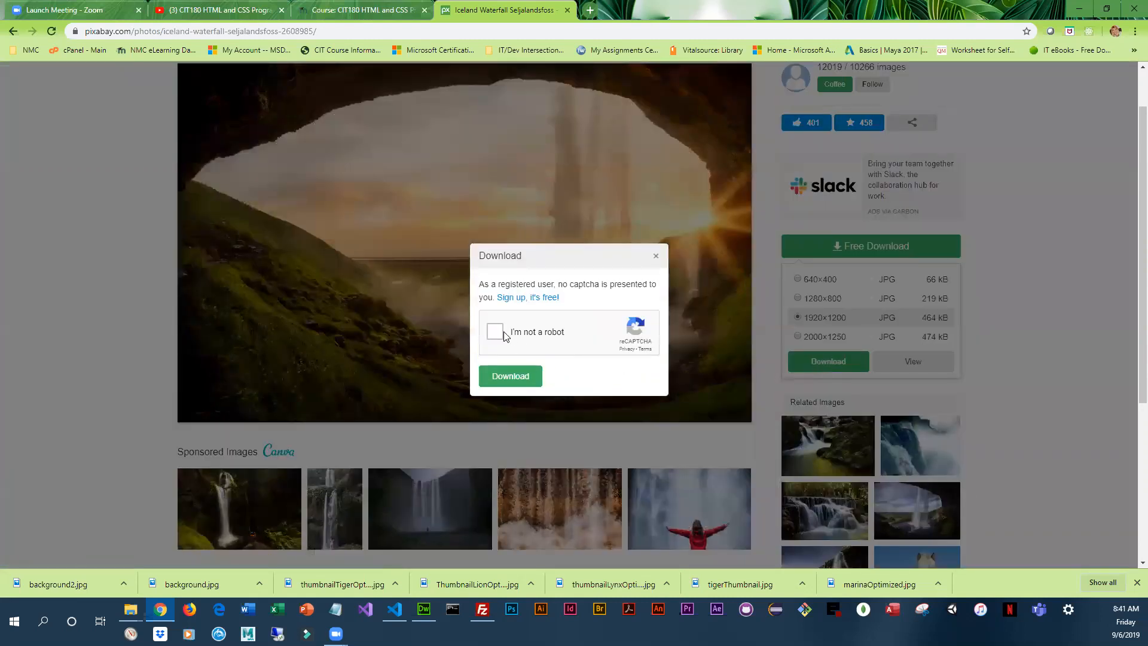
pyautogui.click(495, 330)
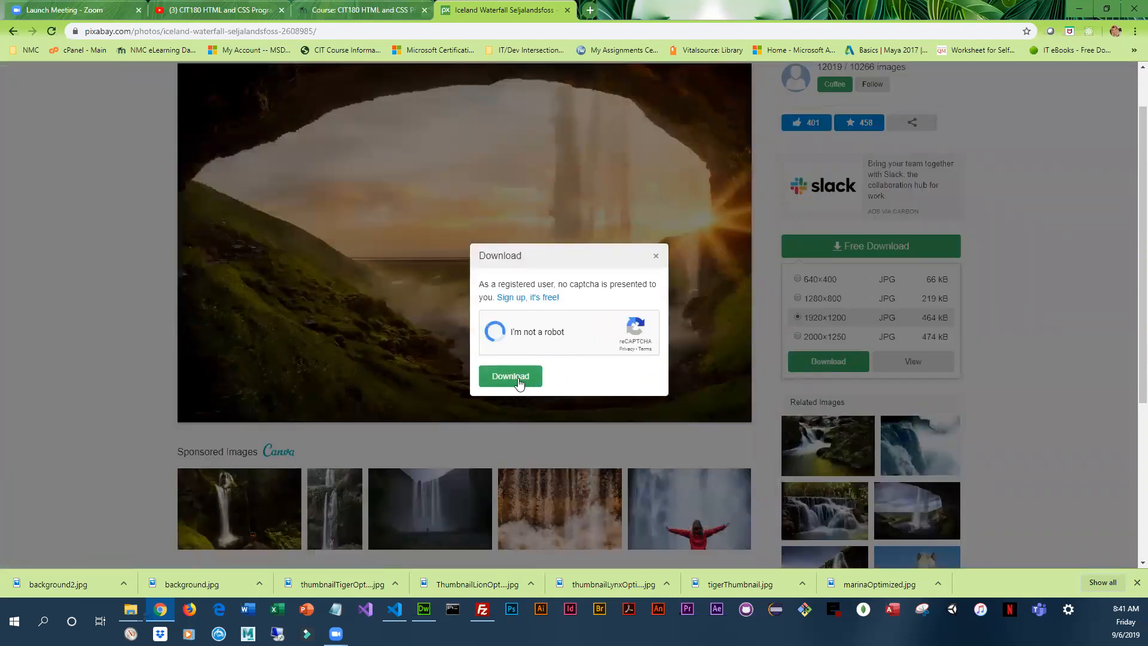
pyautogui.click(509, 376)
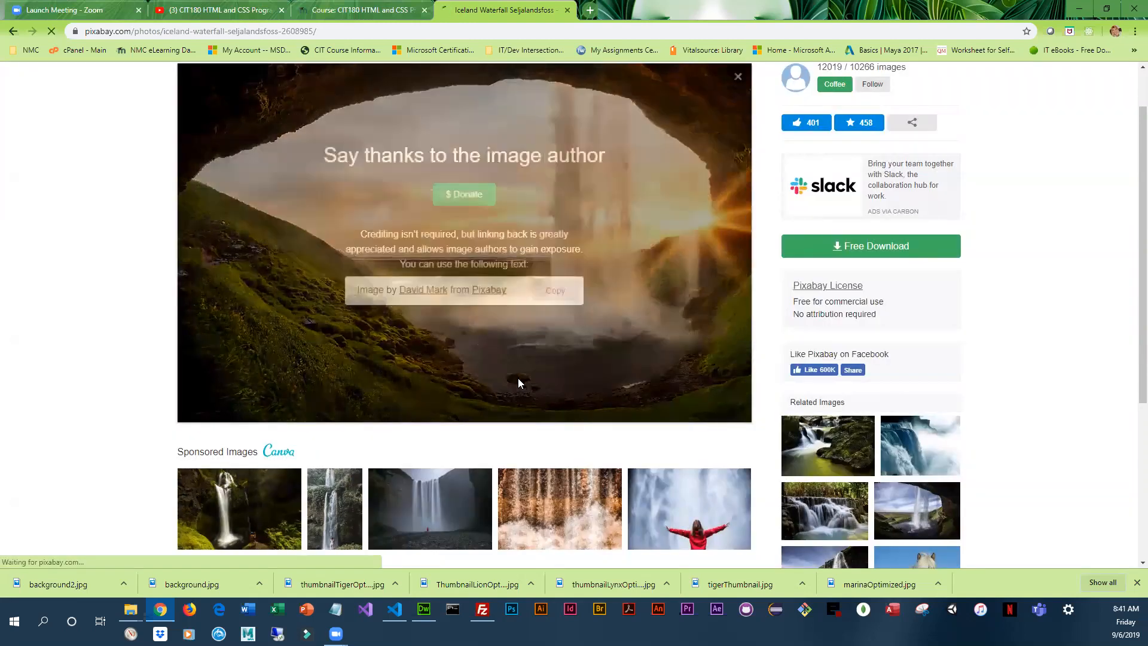
# Save the photo as background3.jpg in the CIT180 media folder.
pyautogui.click(870, 245)
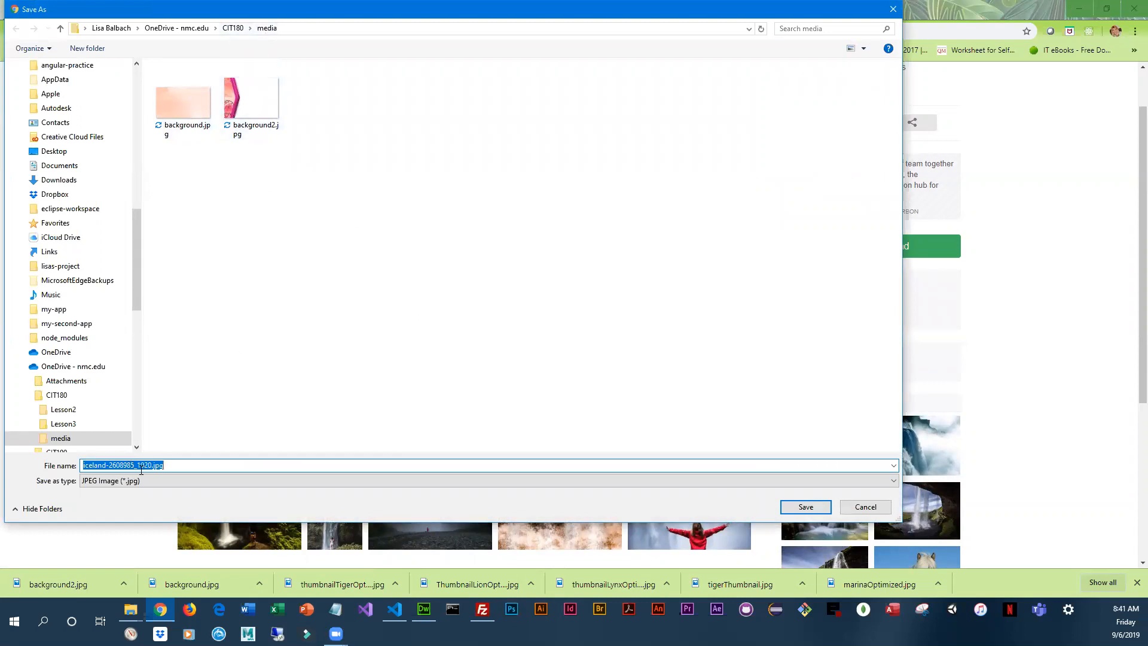
pyautogui.write('backgro')
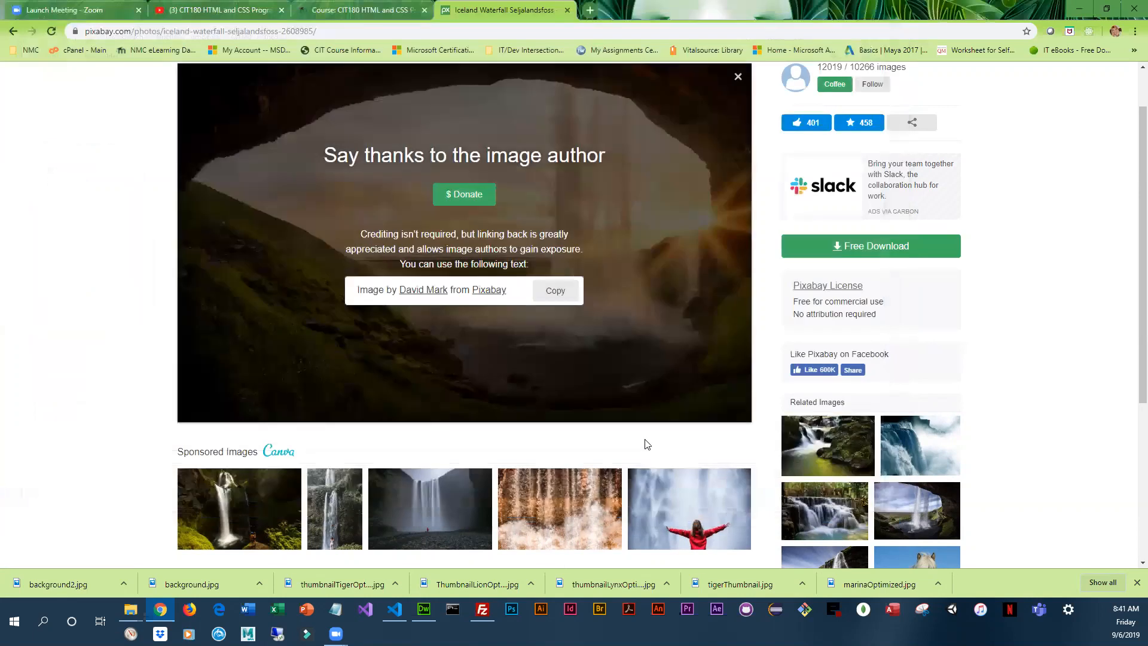
pyautogui.click(870, 245)
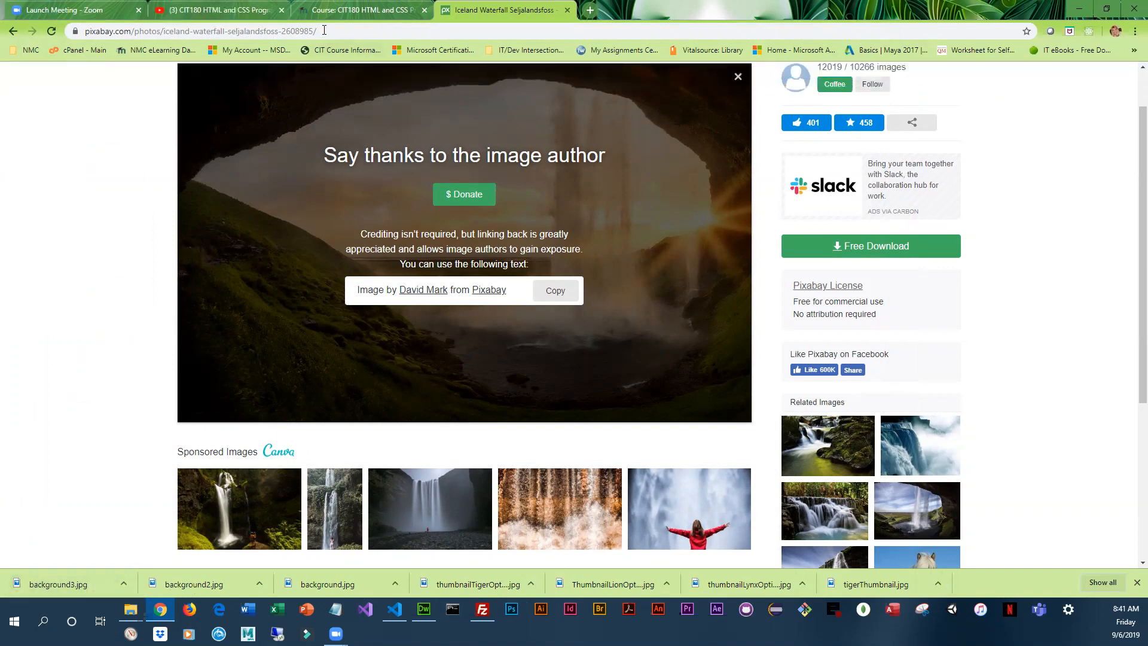
# Upload background3.jpg from CIT180 > media into LunaPic.
pyautogui.click(190, 31)
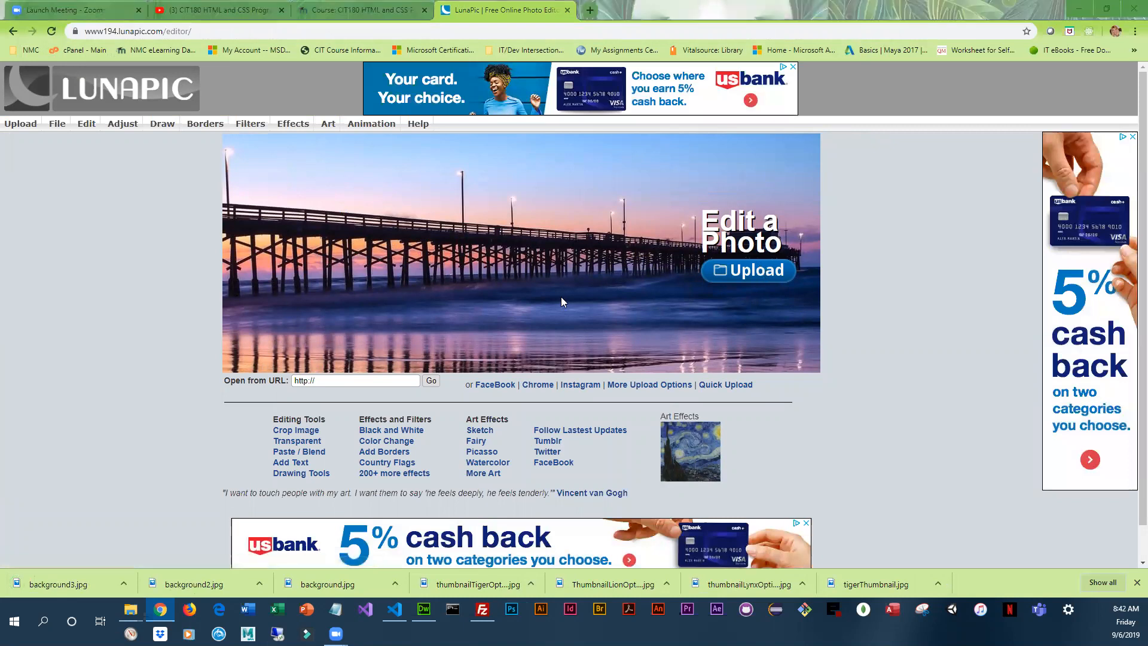
pyautogui.click(747, 270)
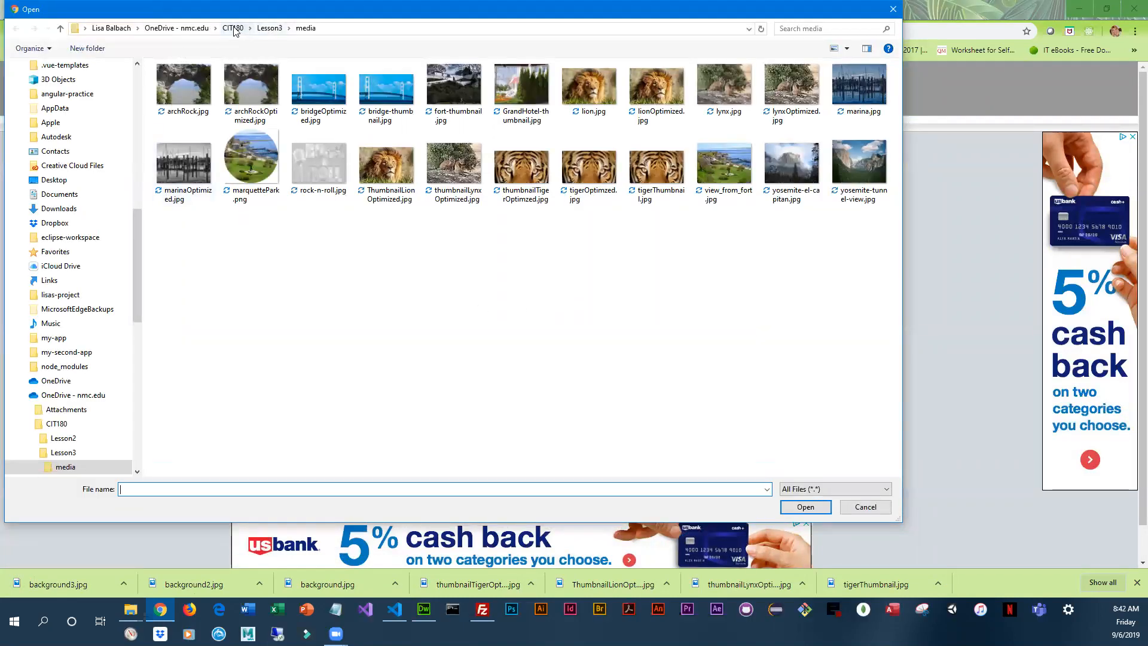
pyautogui.click(232, 28)
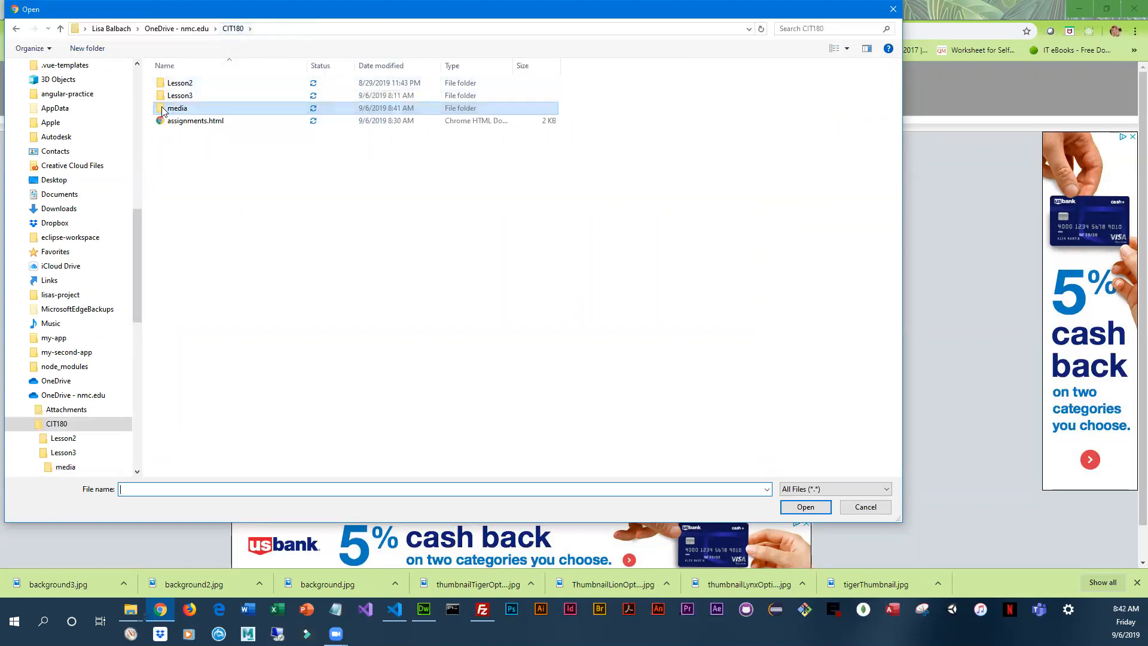
pyautogui.doubleClick(176, 108)
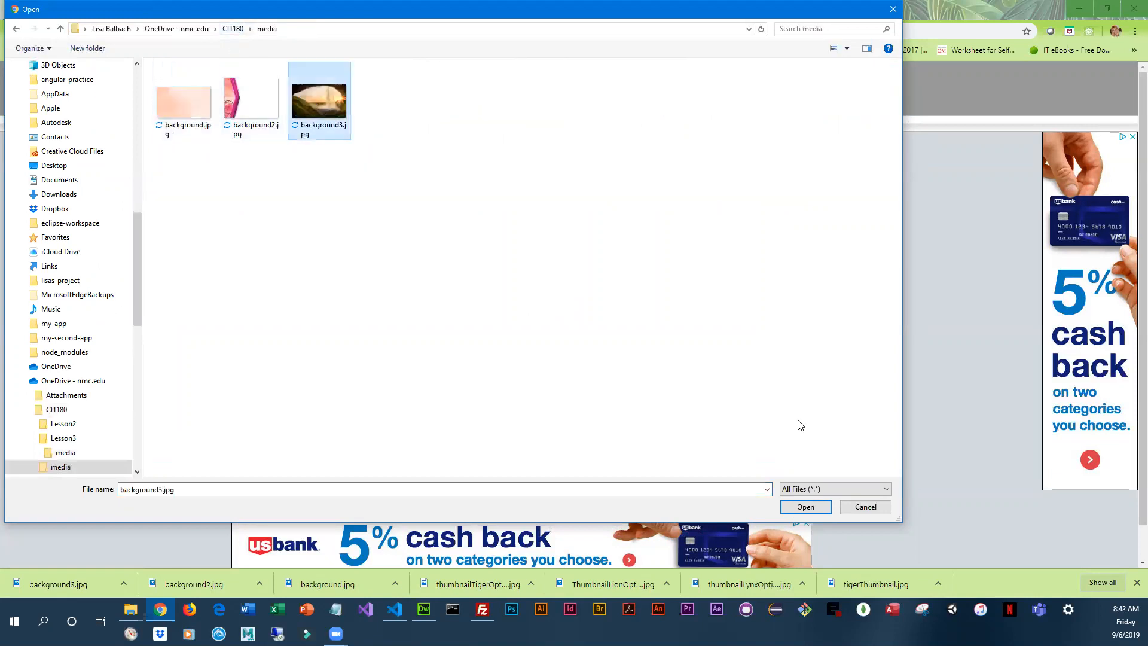
pyautogui.click(805, 507)
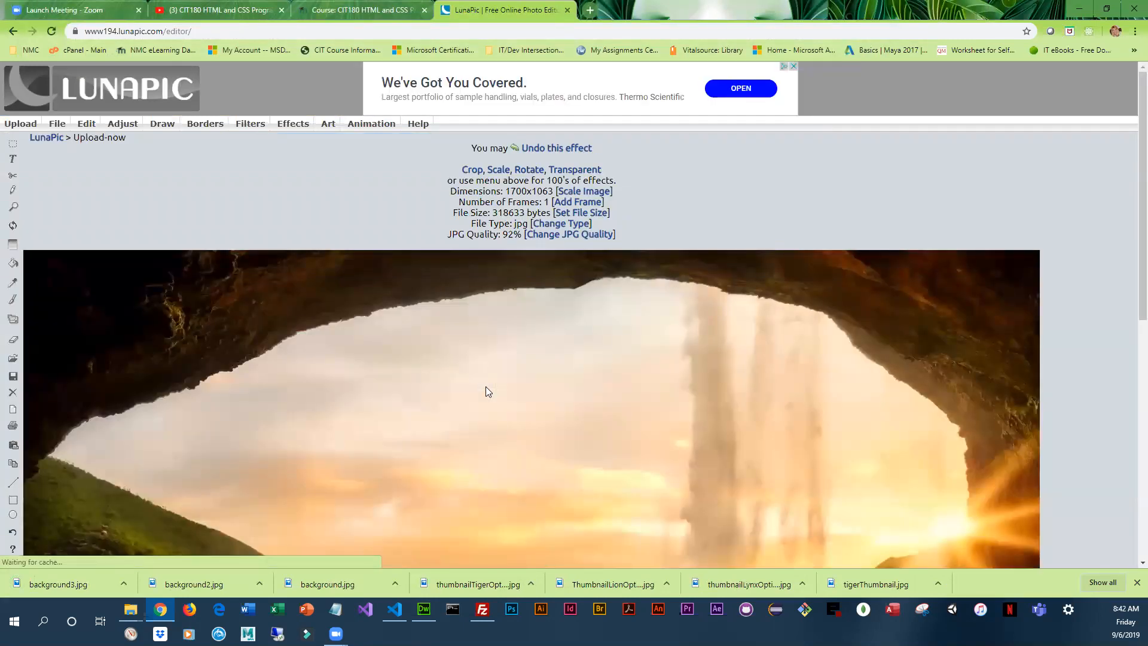
pyautogui.moveTo(489, 466)
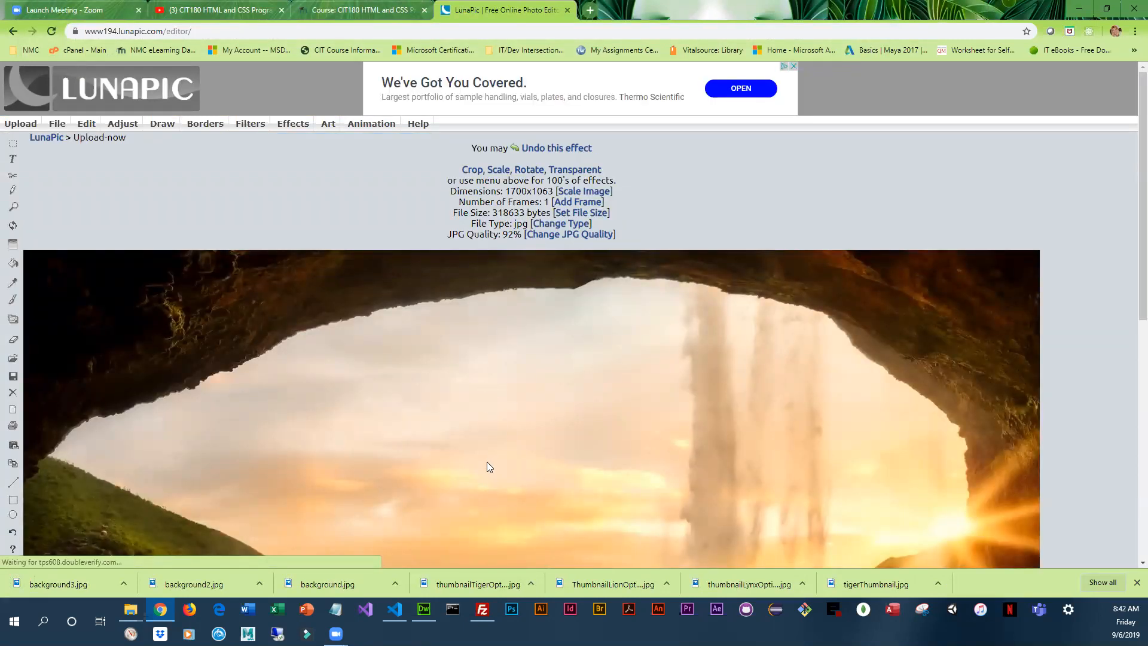
pyautogui.scroll(-3)
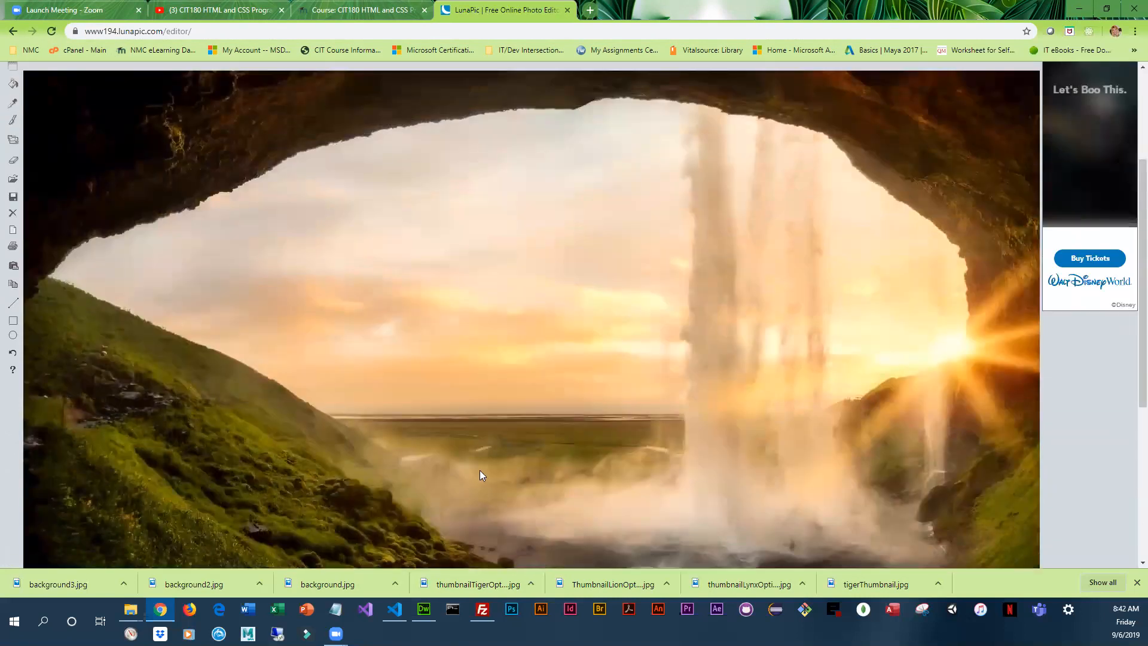
pyautogui.scroll(3)
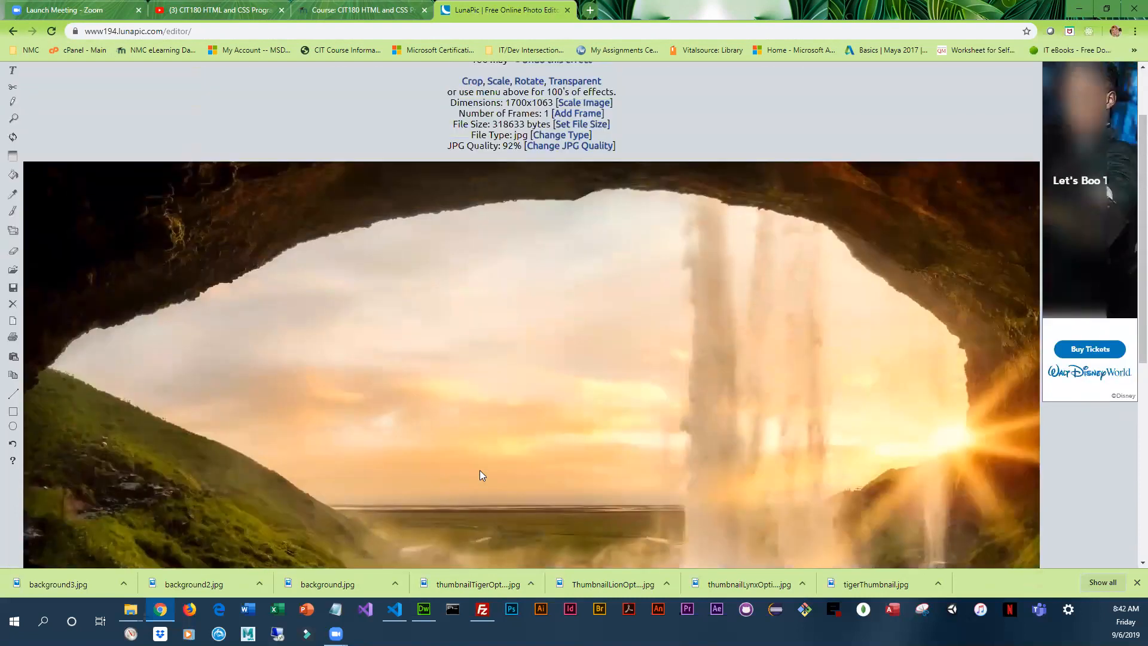
pyautogui.scroll(3)
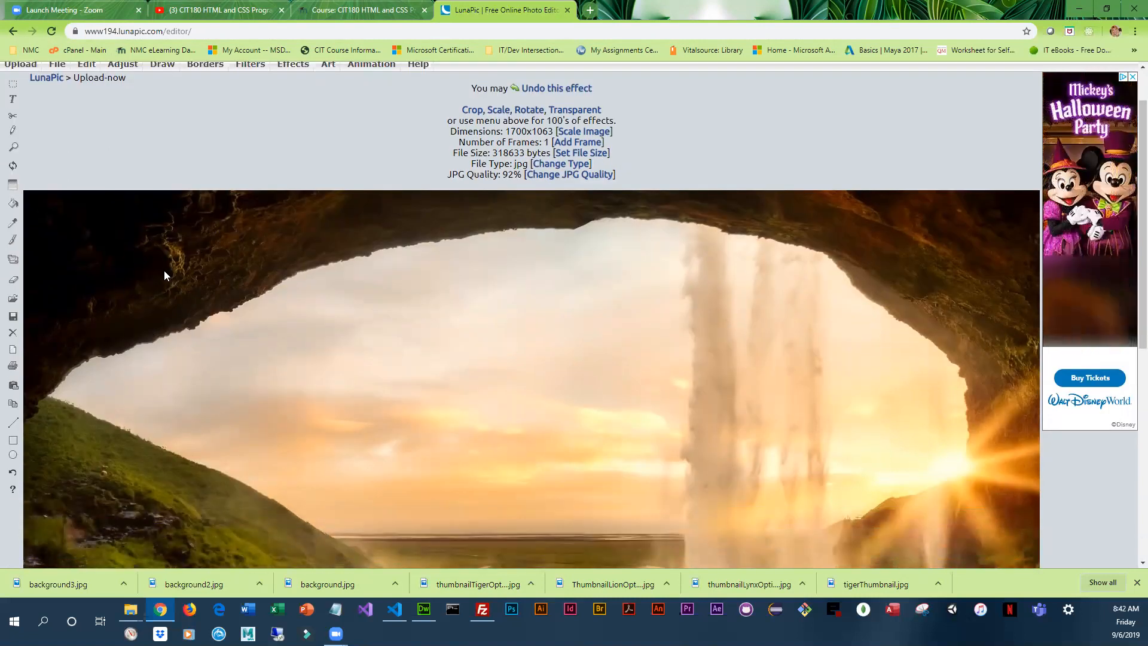
pyautogui.scroll(-3)
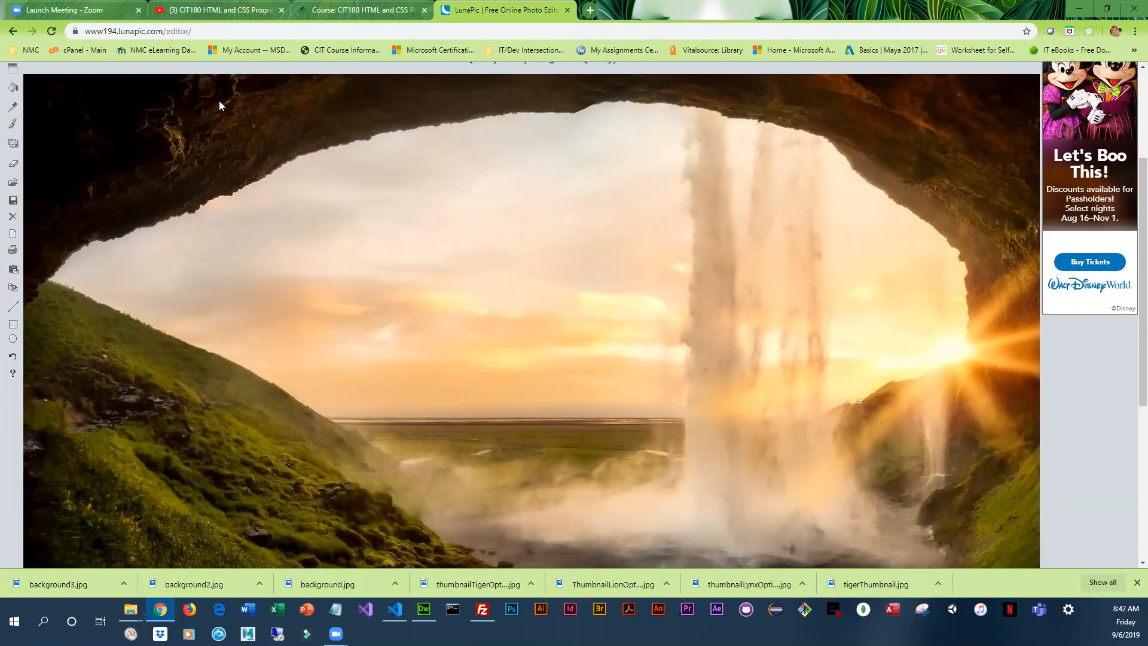
# Open Adjust > Alpha Transparency for the cave waterfall photo.
pyautogui.click(122, 123)
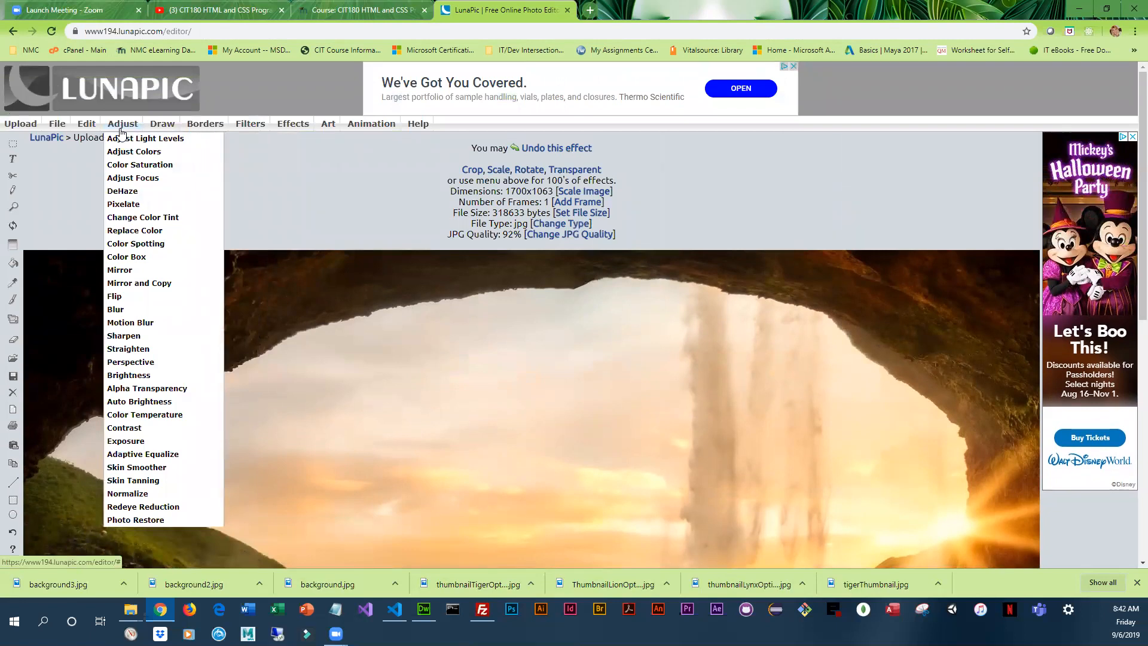
pyautogui.moveTo(134, 151)
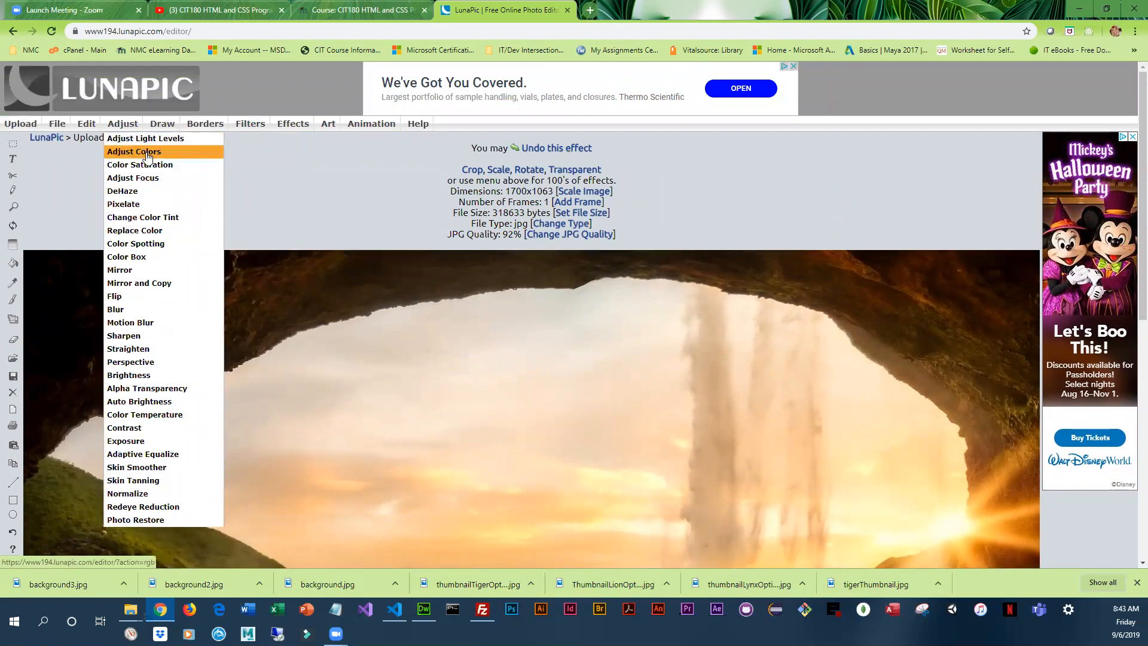
pyautogui.moveTo(120, 269)
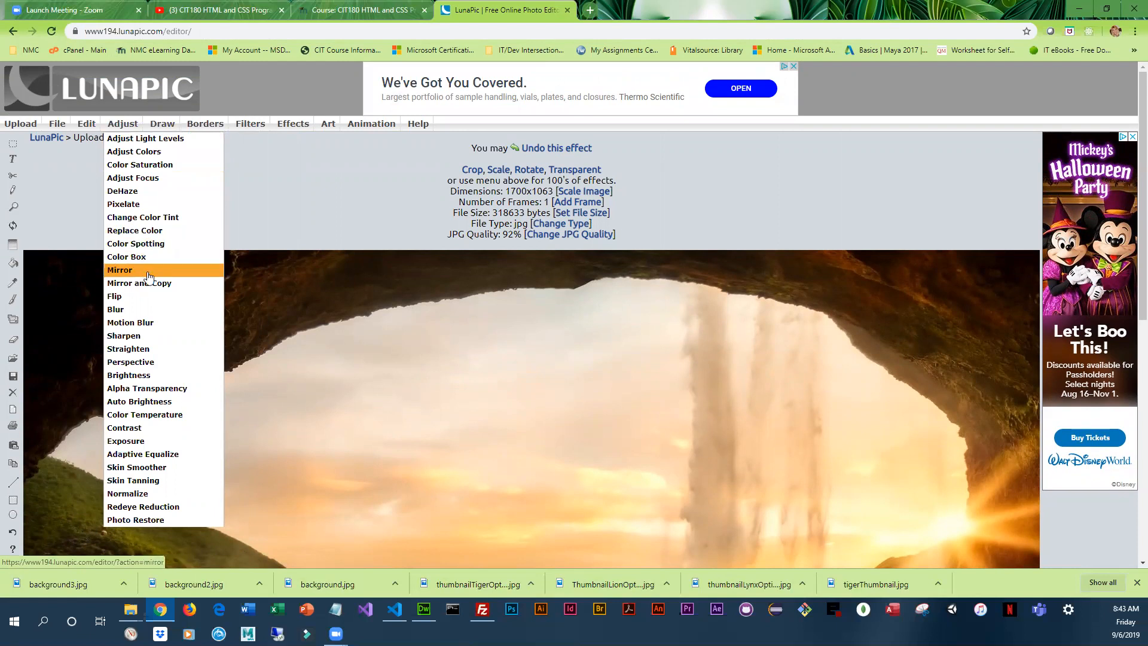
pyautogui.moveTo(146, 388)
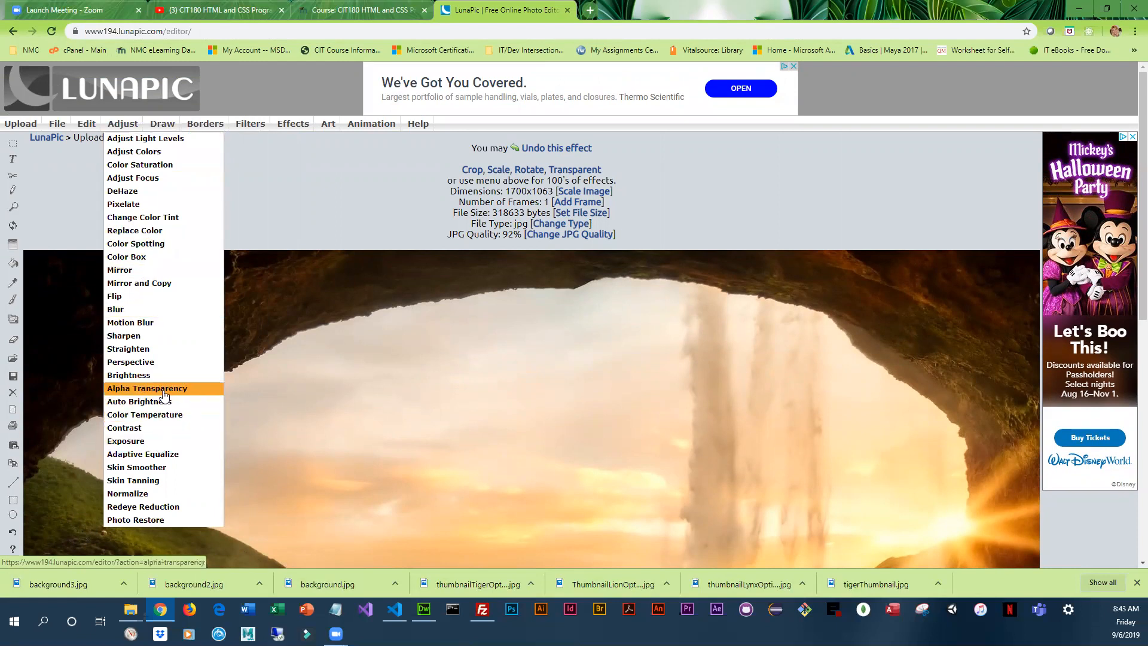
pyautogui.click(146, 388)
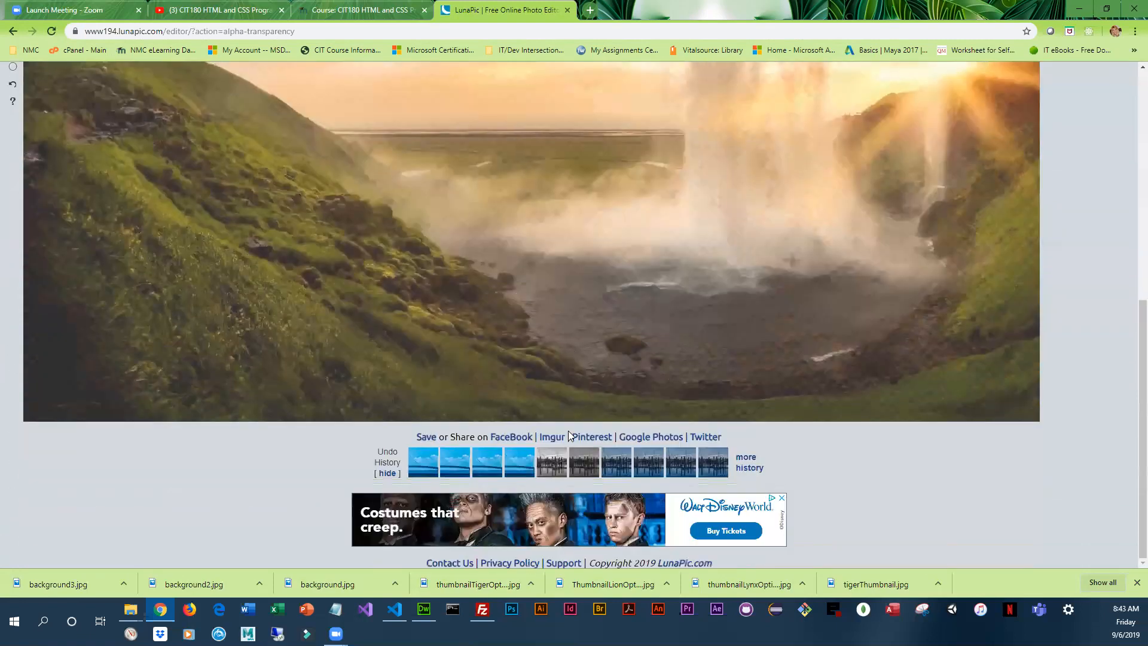
pyautogui.scroll(3)
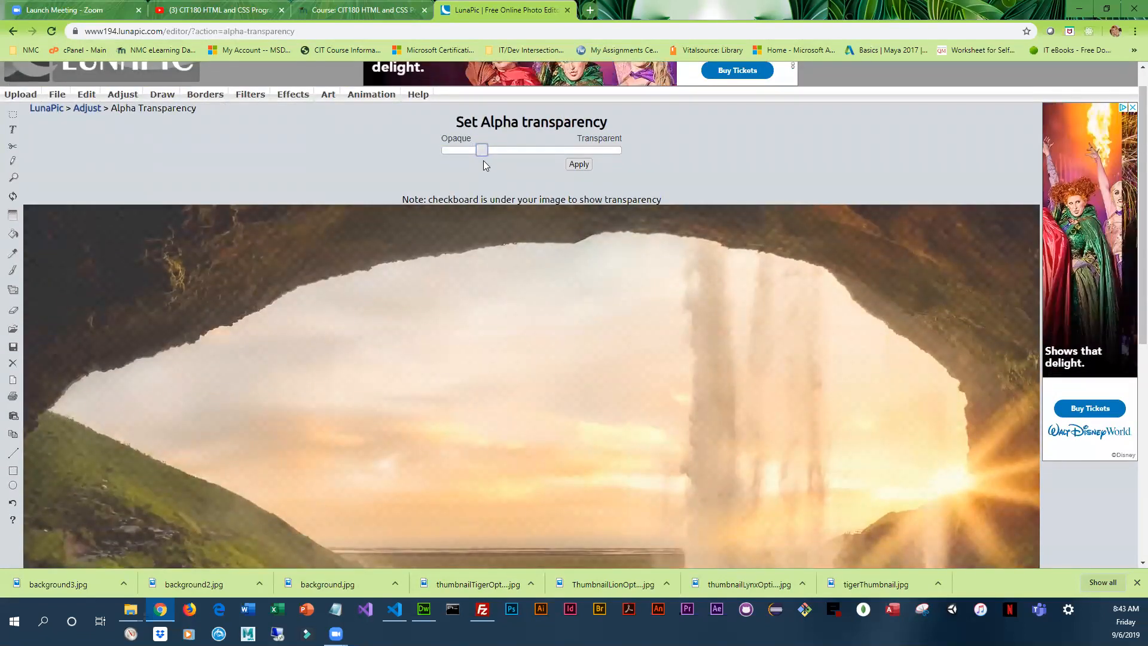
# Set the Opaque–Transparent slider to a low-to-middle level and apply it.
pyautogui.scroll(-3)
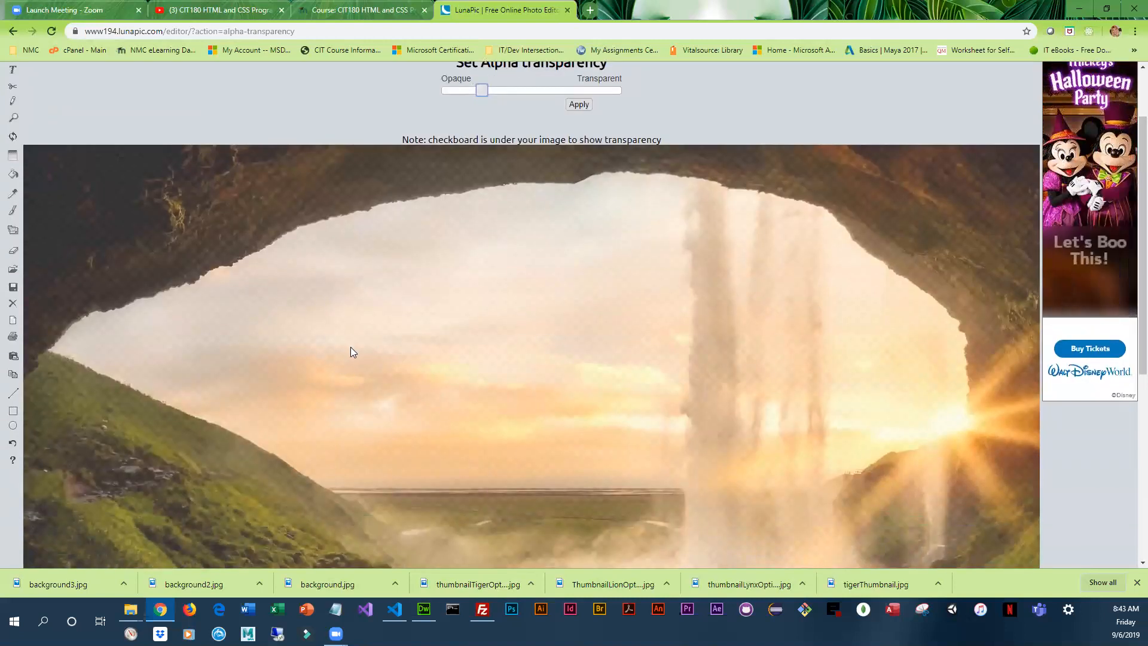
pyautogui.scroll(3)
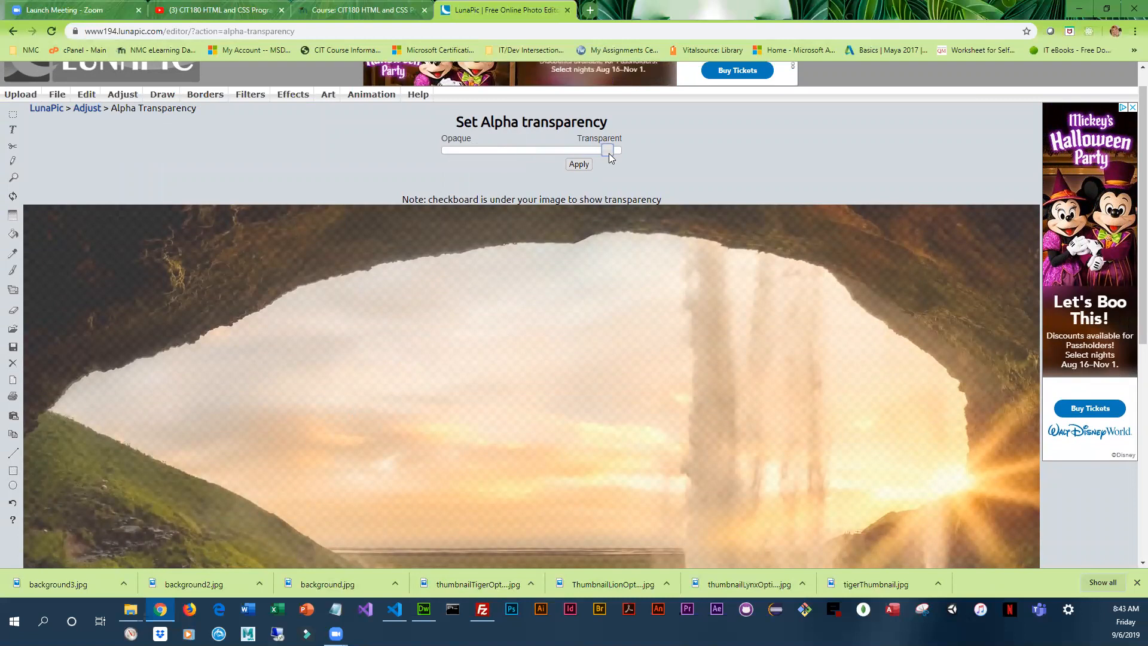
pyautogui.click(578, 164)
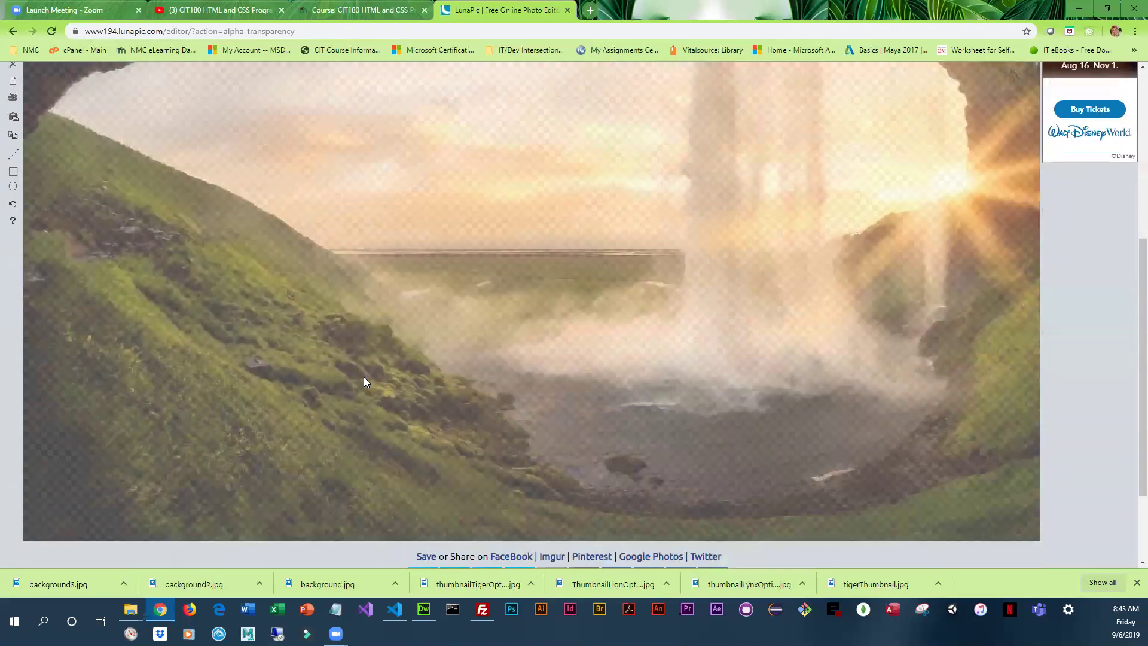
pyautogui.scroll(3)
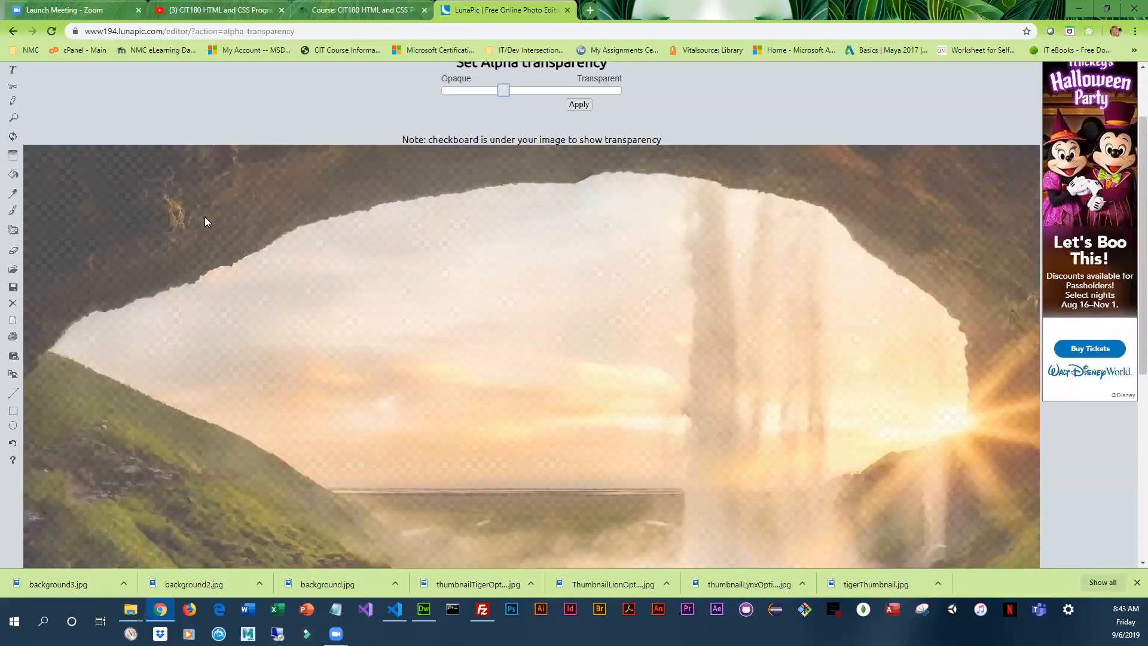
pyautogui.moveTo(452, 122)
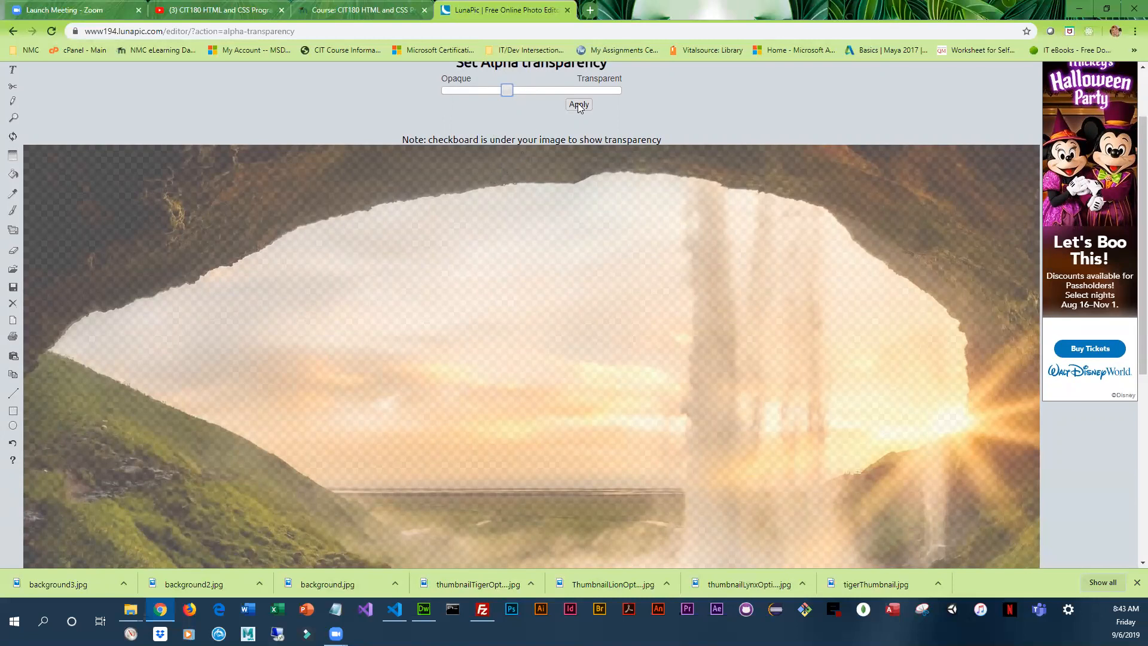
pyautogui.click(578, 105)
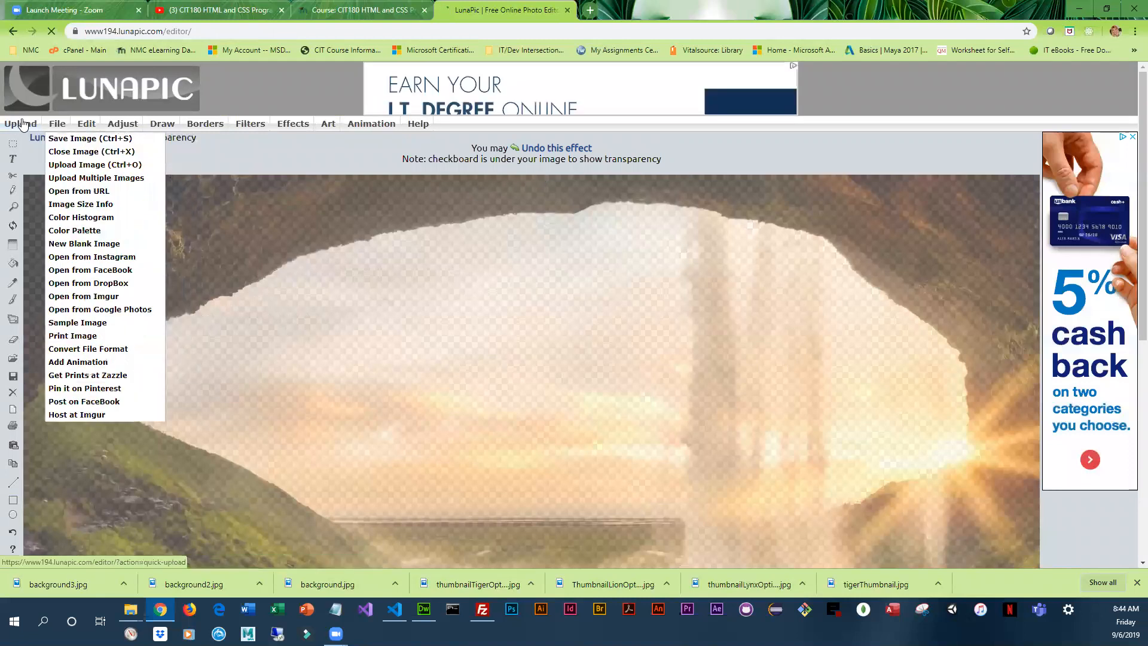
# Choose File > Save Image and select Save as PNG.
pyautogui.click(90, 138)
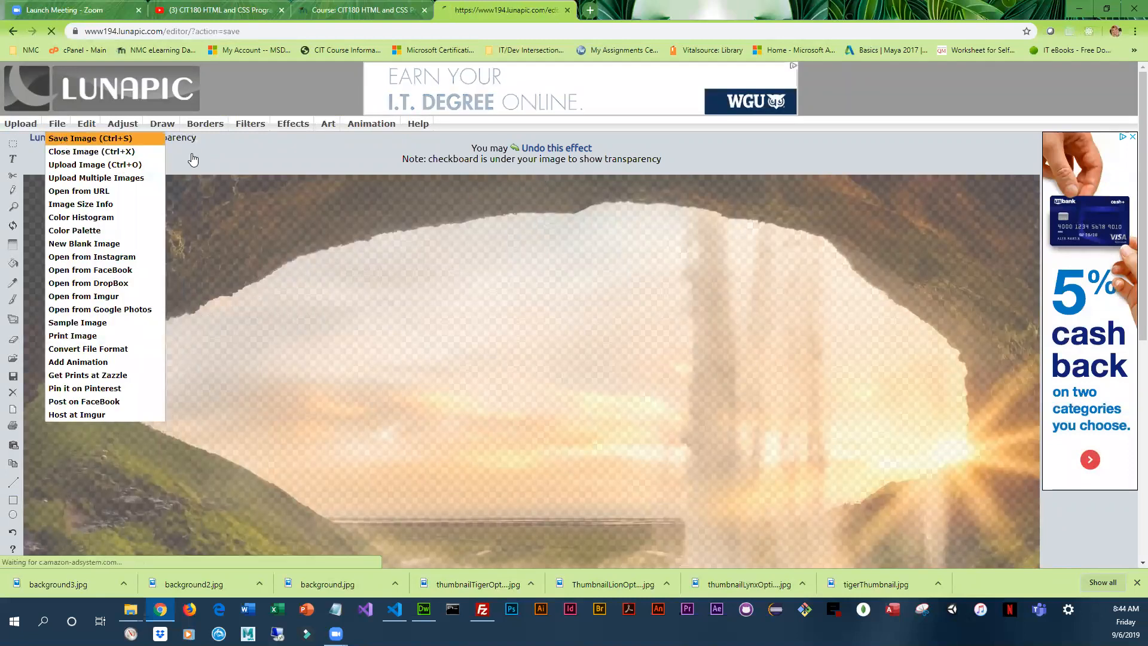
pyautogui.click(88, 138)
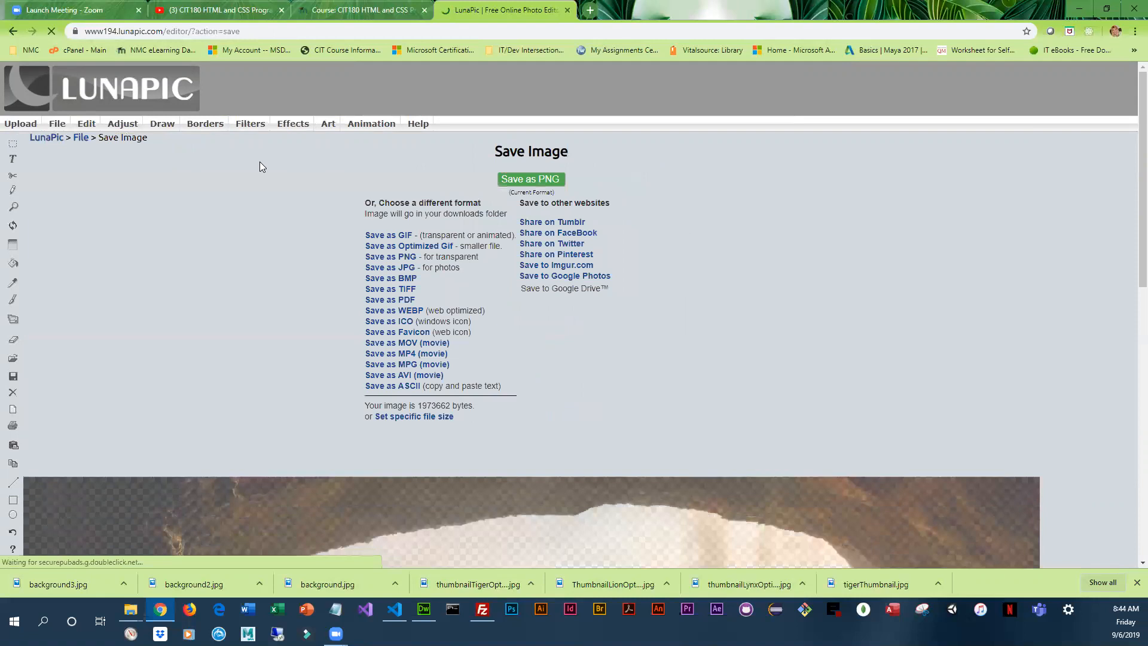
pyautogui.scroll(-3)
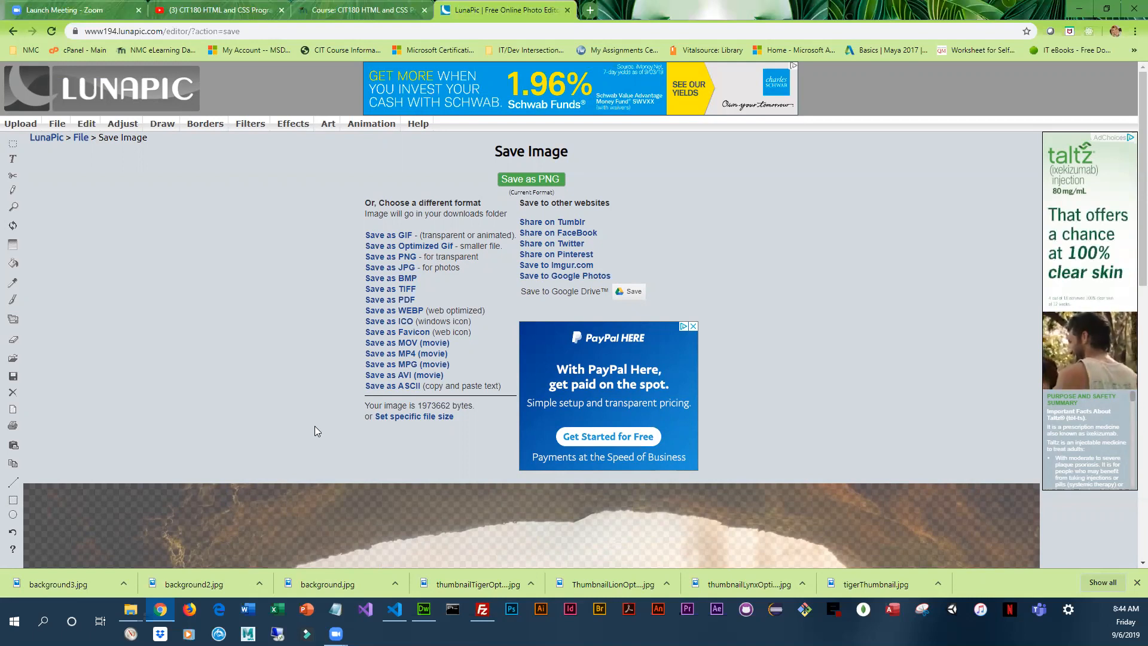
pyautogui.moveTo(530, 179)
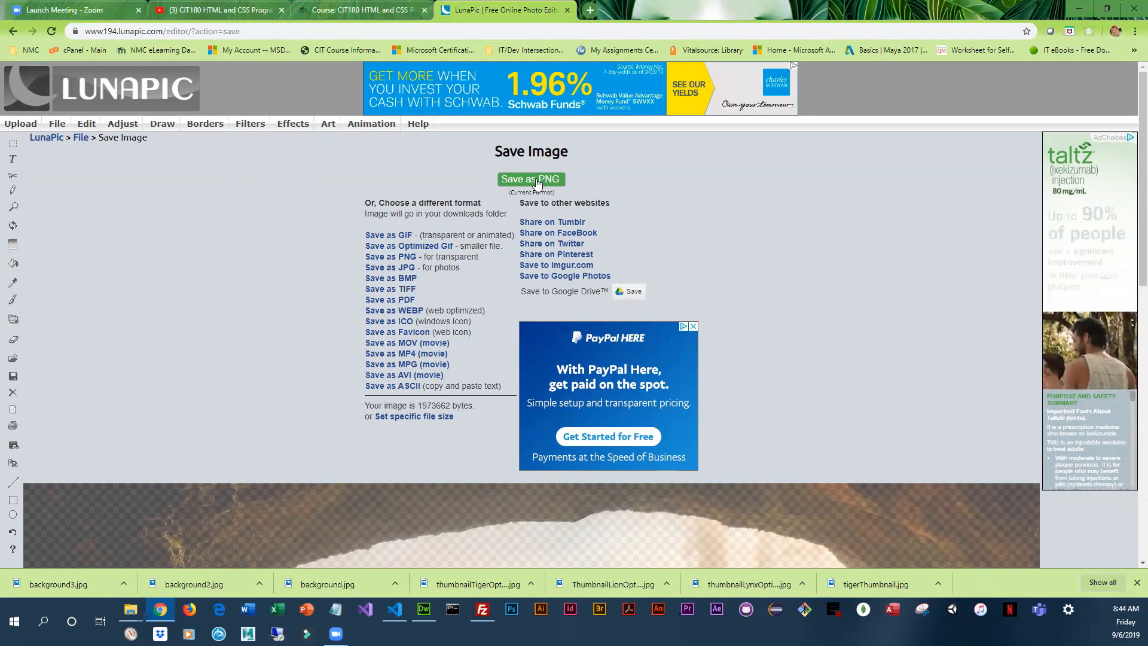
pyautogui.click(530, 179)
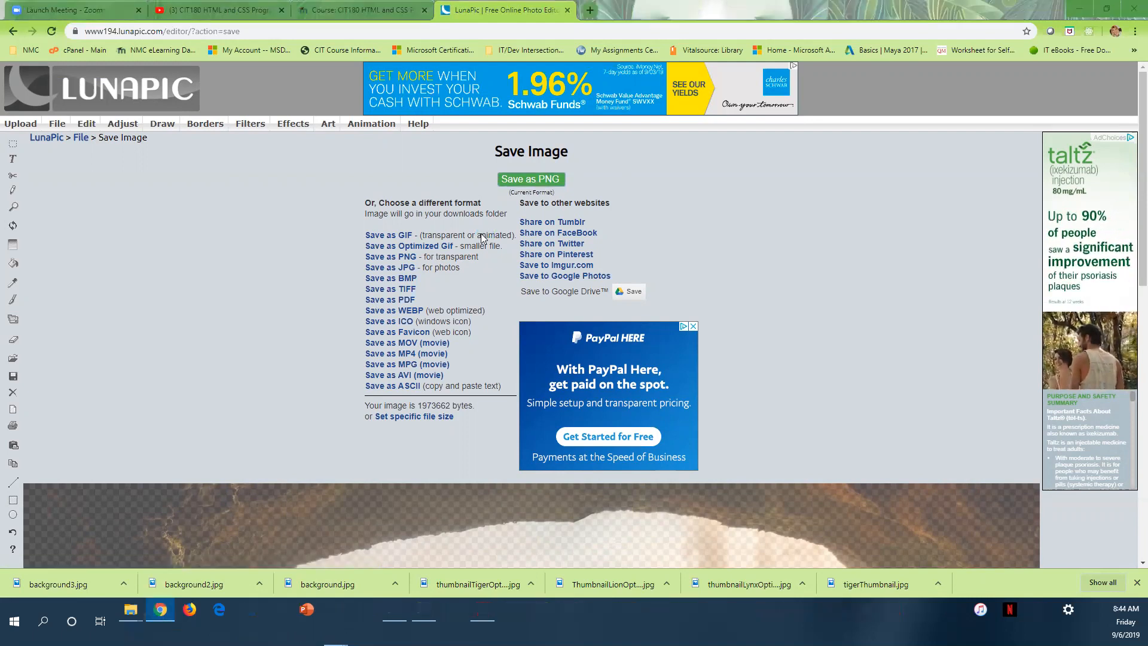
# Name the PNG background4 and save it to the media folder.
pyautogui.click(531, 179)
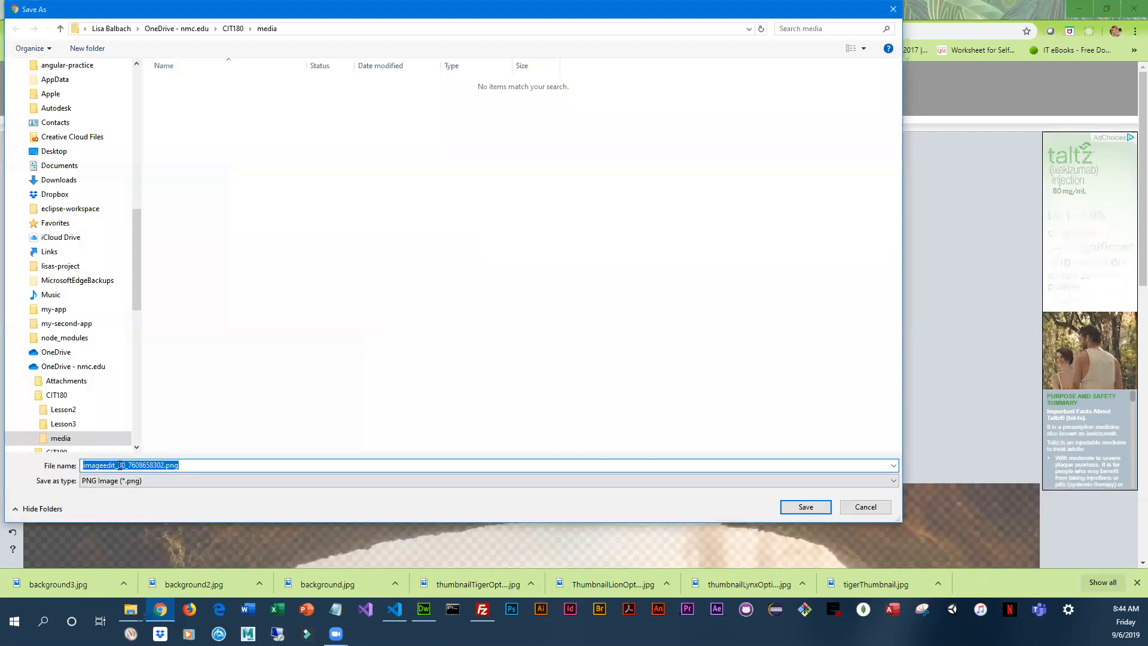
pyautogui.write('background')
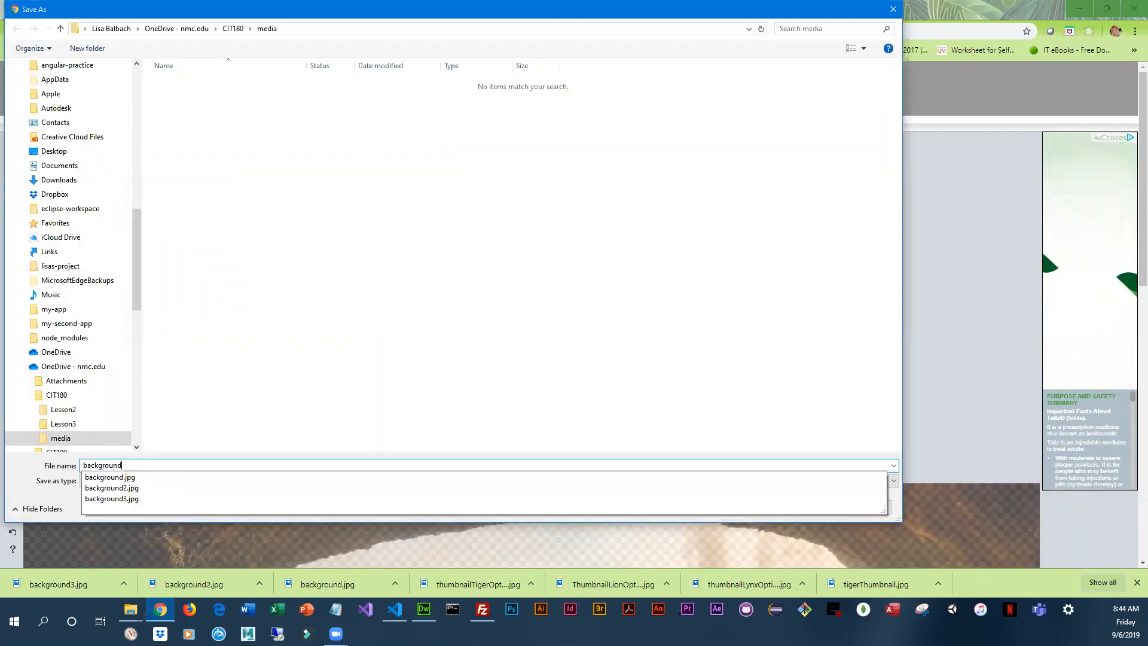
pyautogui.write('4')
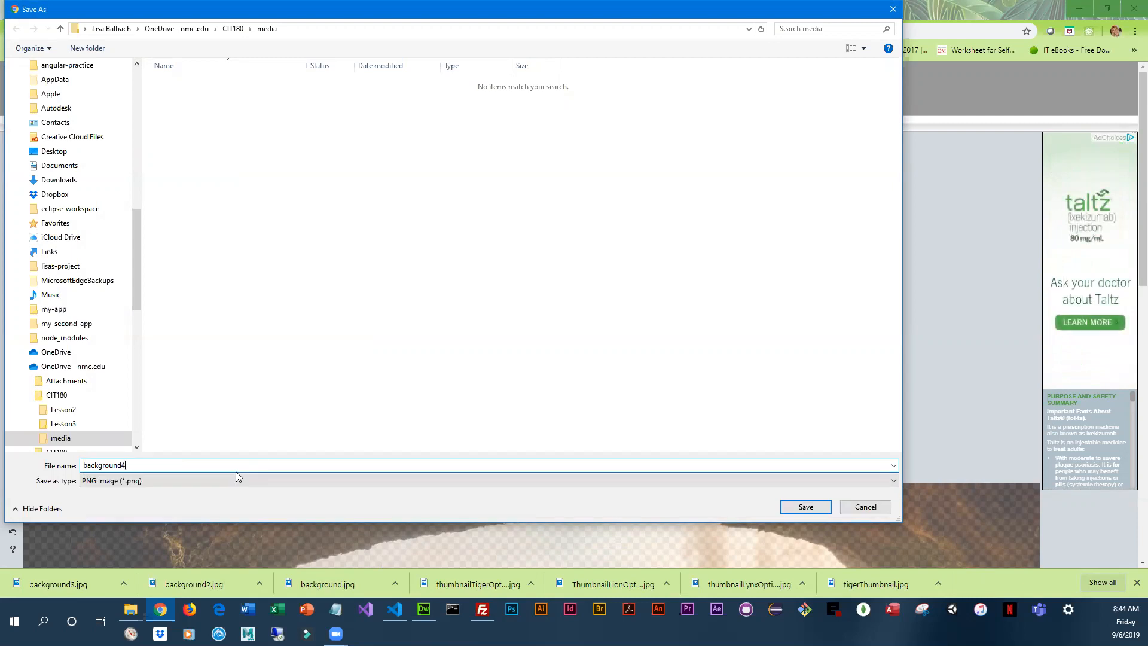
pyautogui.click(805, 506)
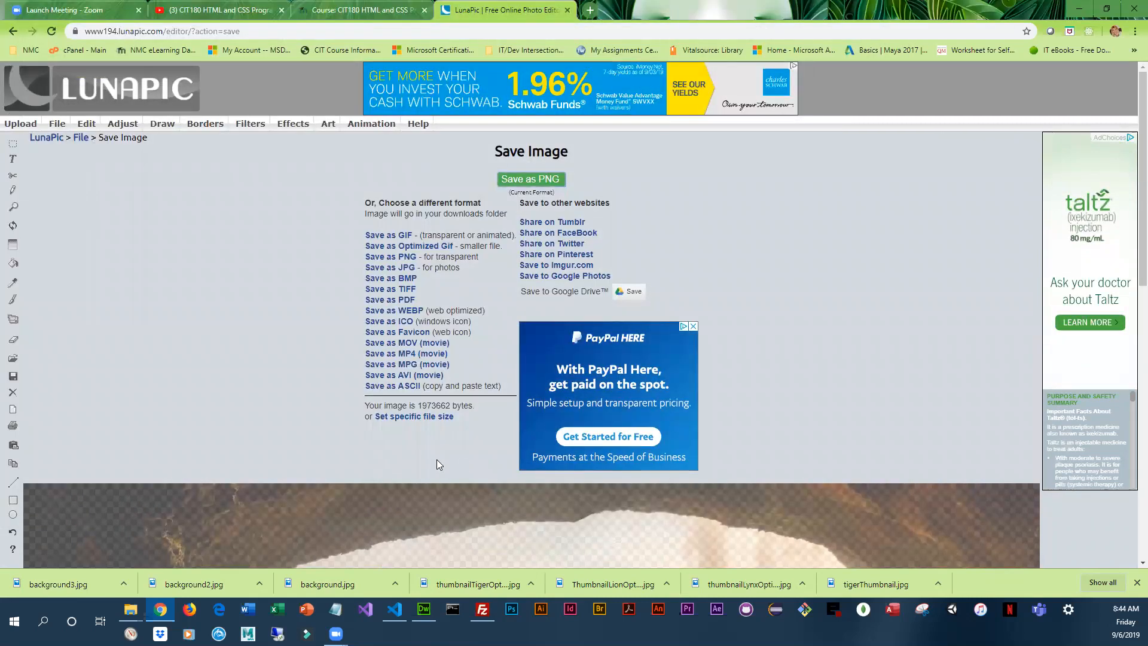
pyautogui.click(530, 179)
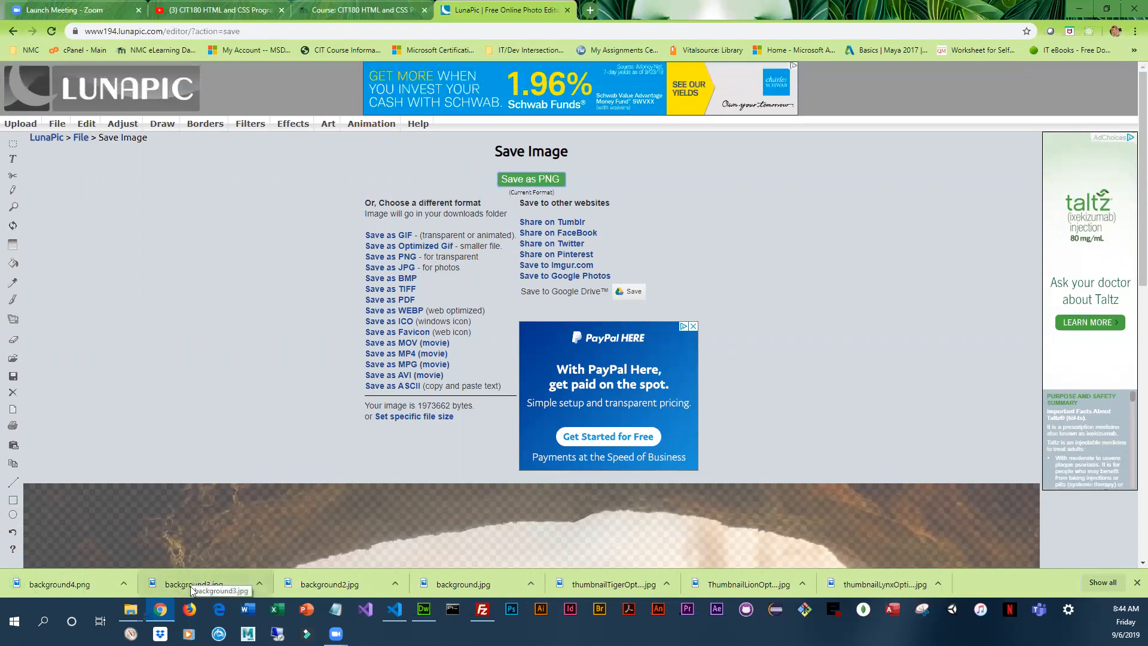
pyautogui.moveTo(58, 590)
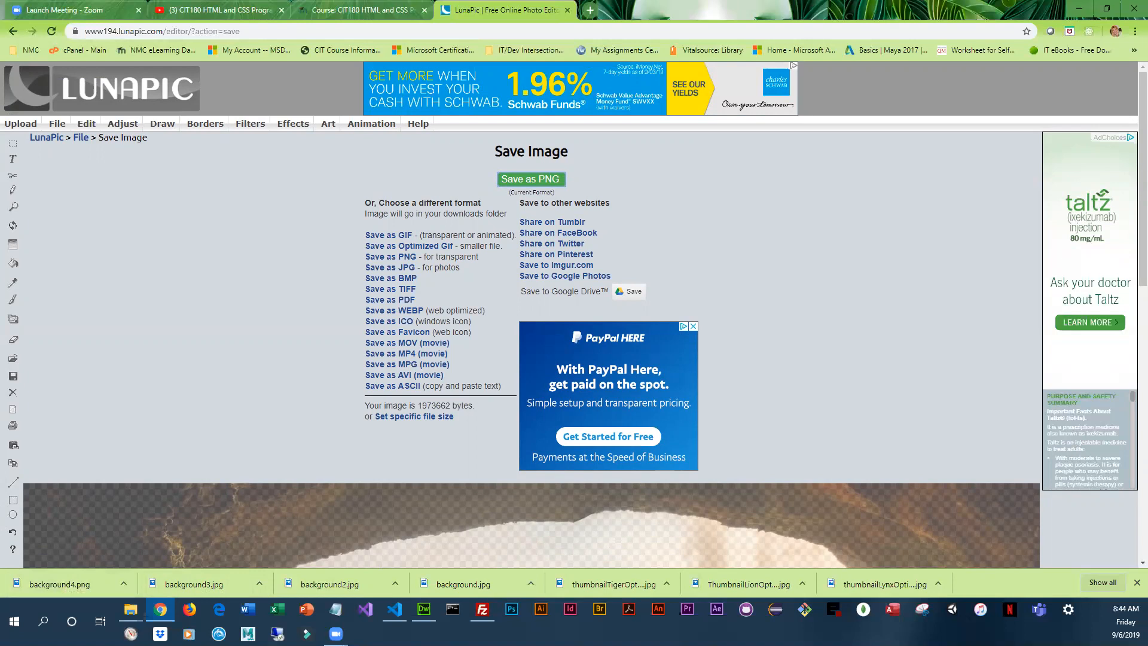
pyautogui.moveTo(285, 462)
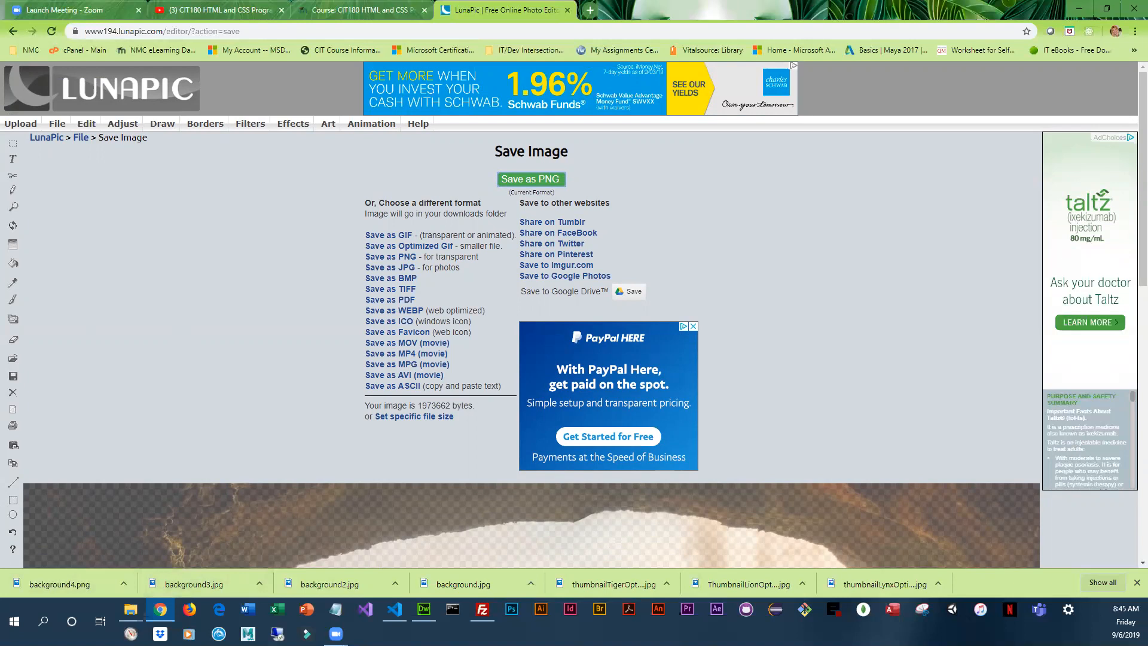
pyautogui.moveTo(345, 298)
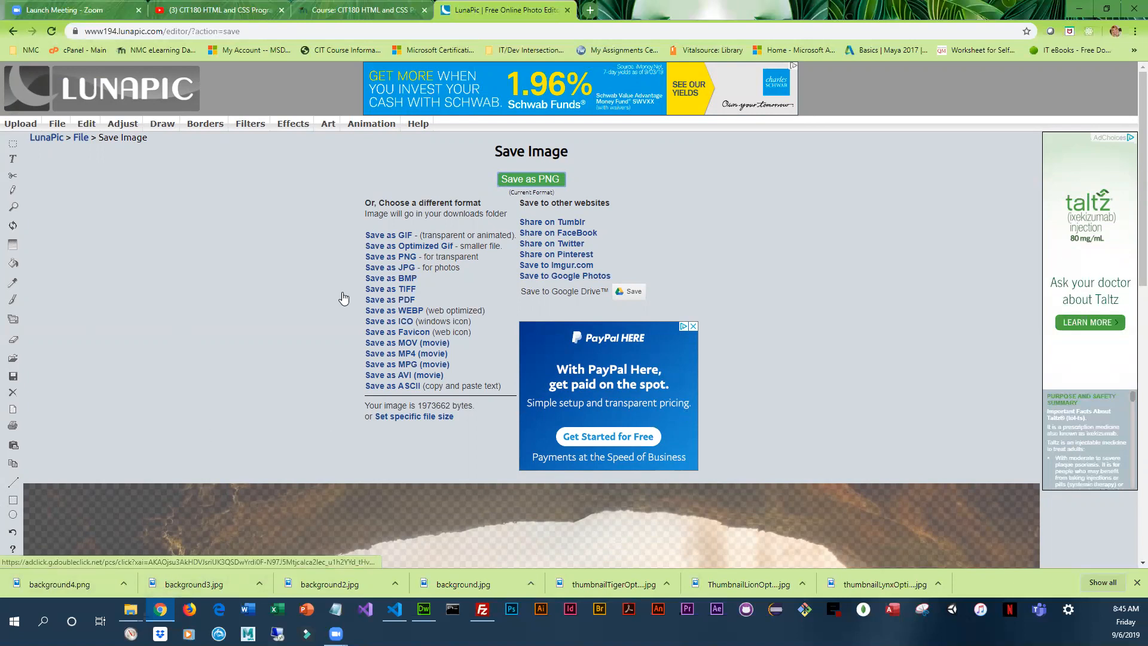